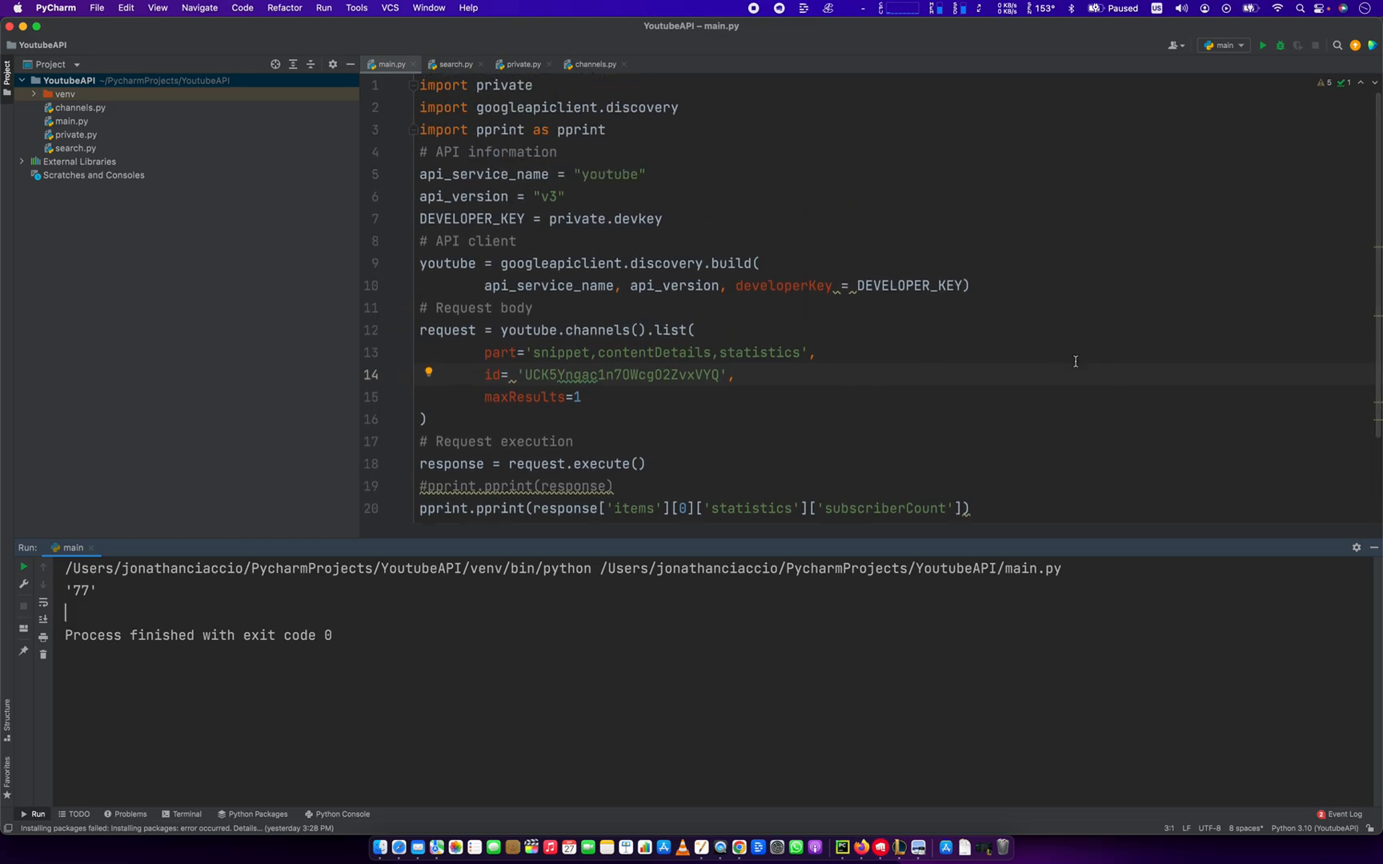
Highlight the channel ID string and the googleapiclient import module name in main.py
scroll(down, 3)
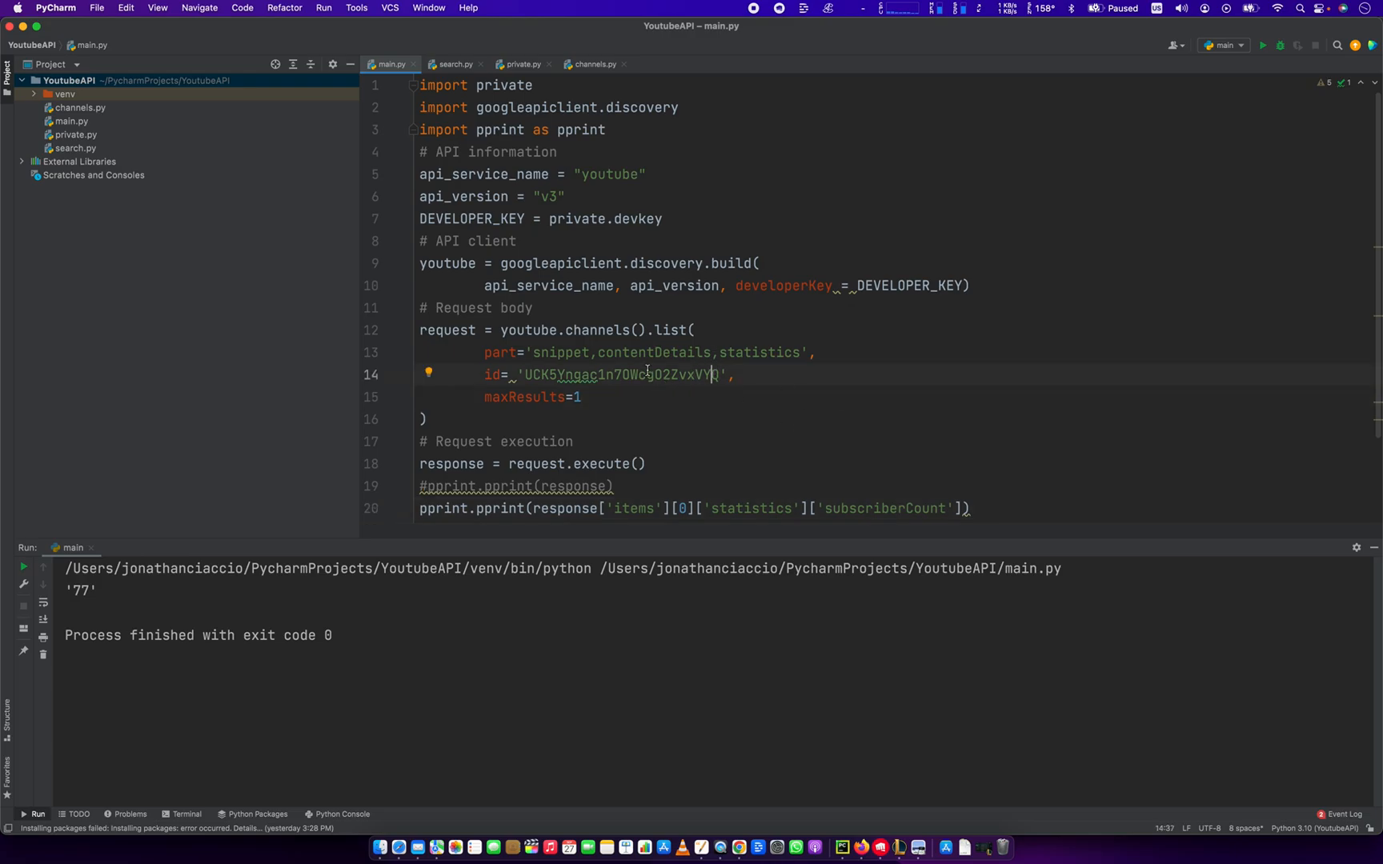
double_click(622, 374)
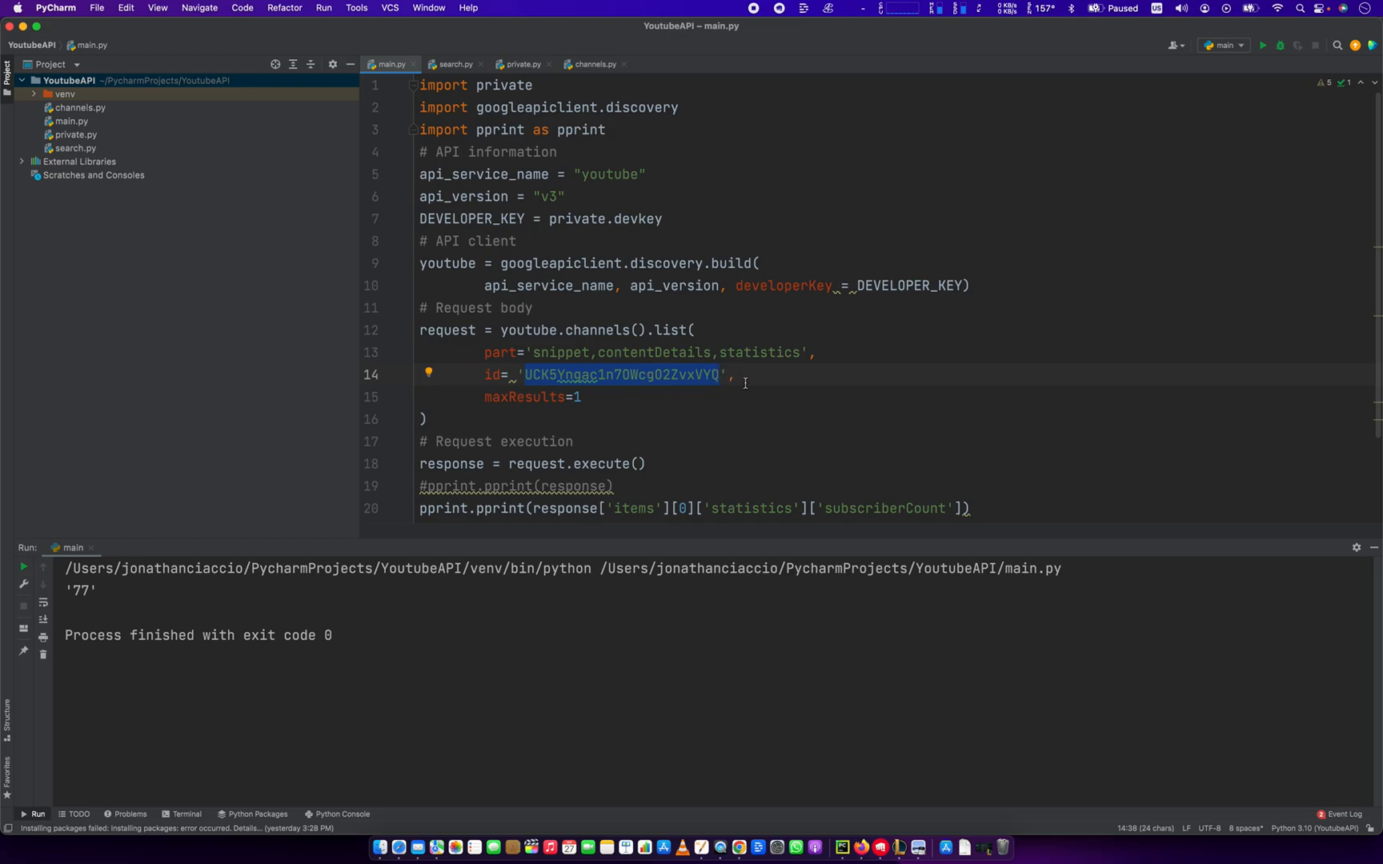
click(733, 373)
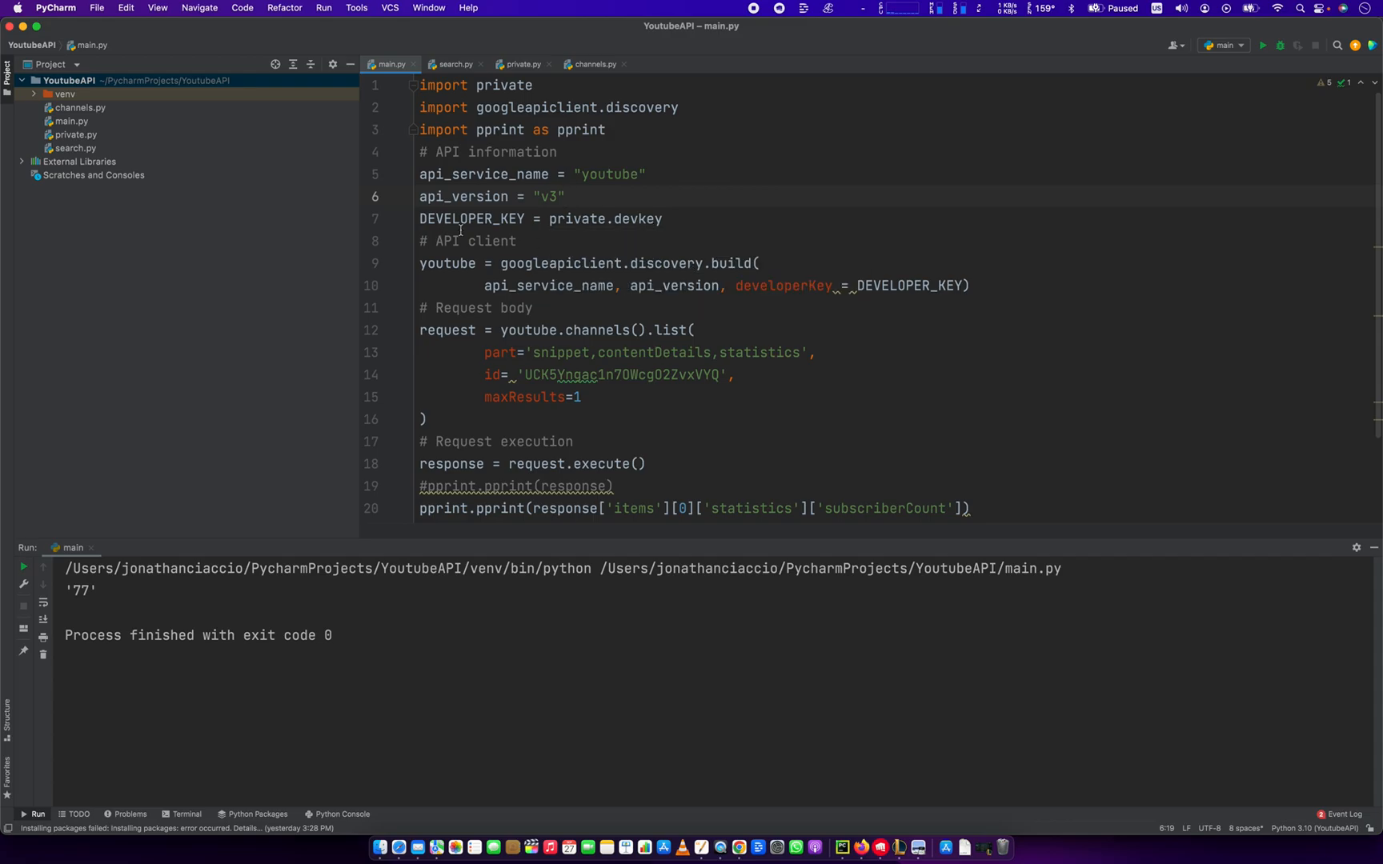
mouse_move(553, 252)
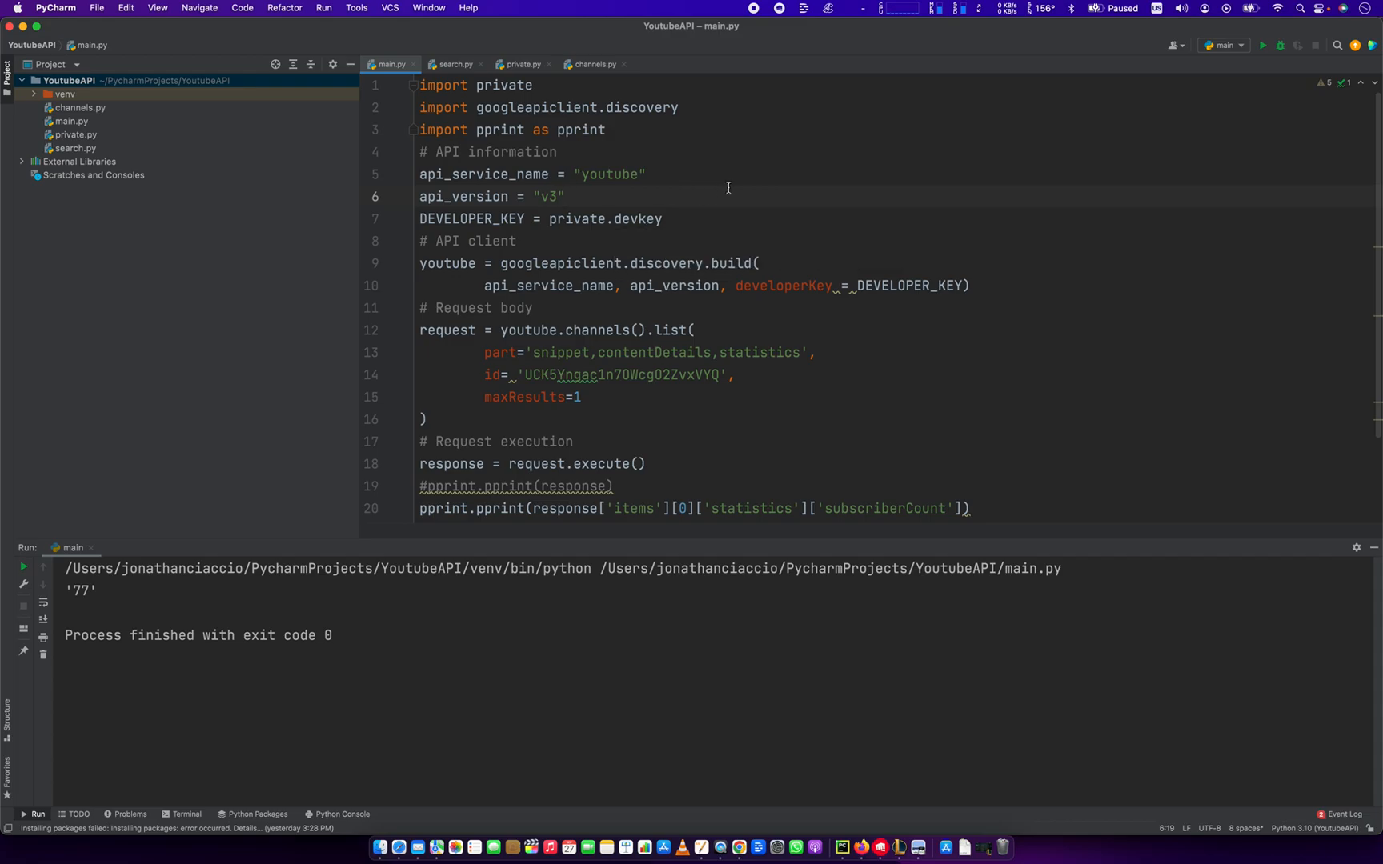
mouse_move(670, 218)
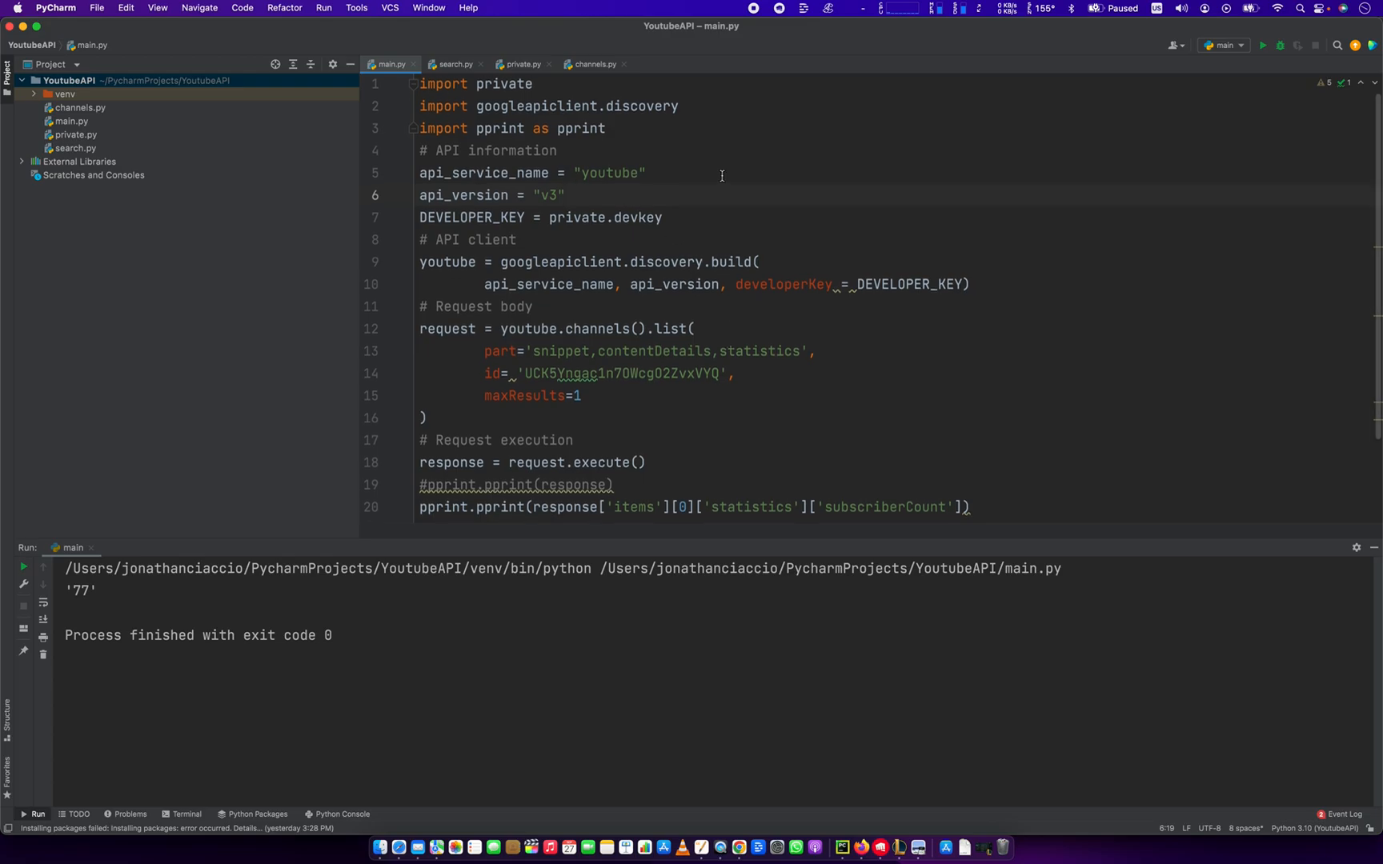
click(536, 106)
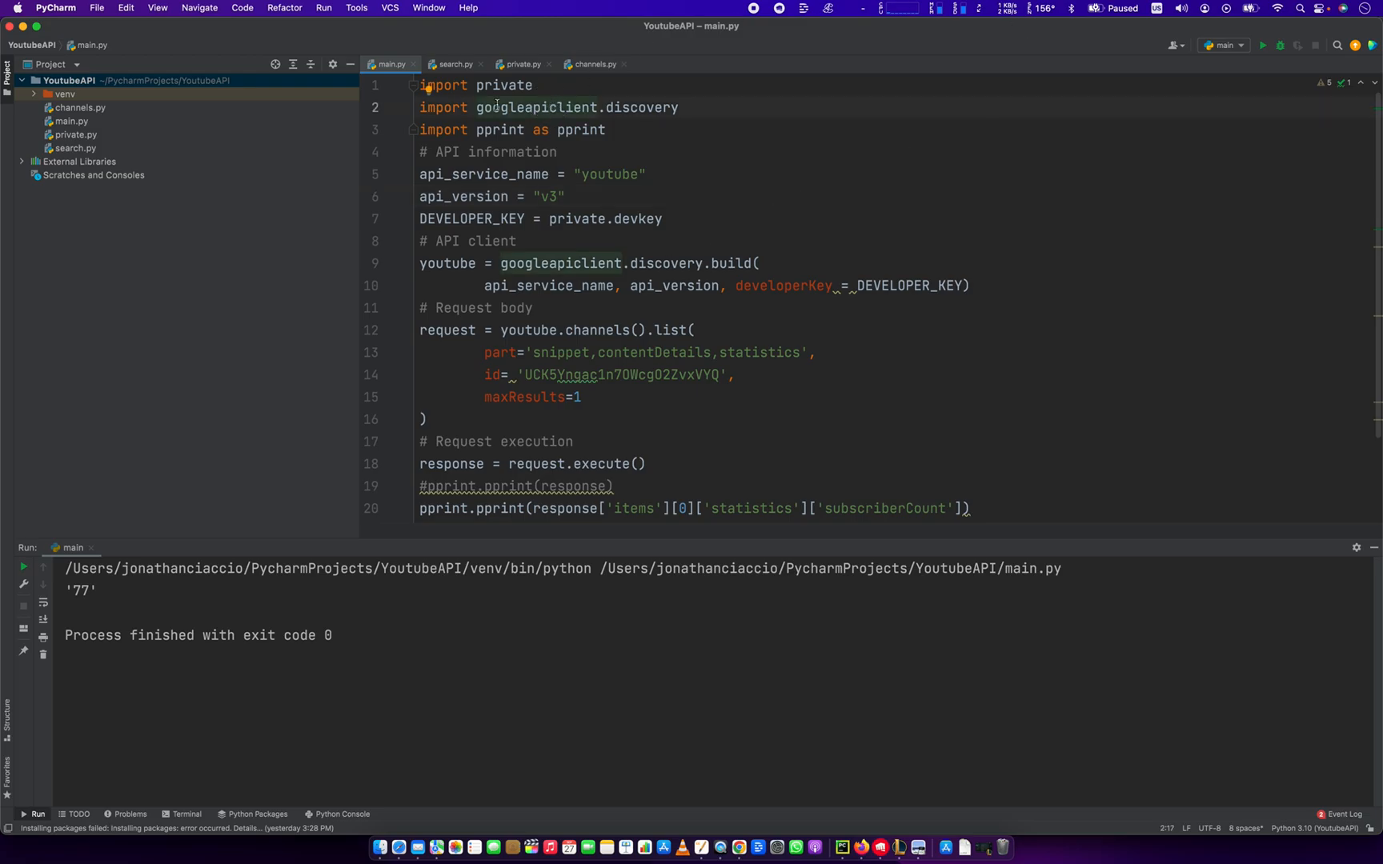
double_click(535, 106)
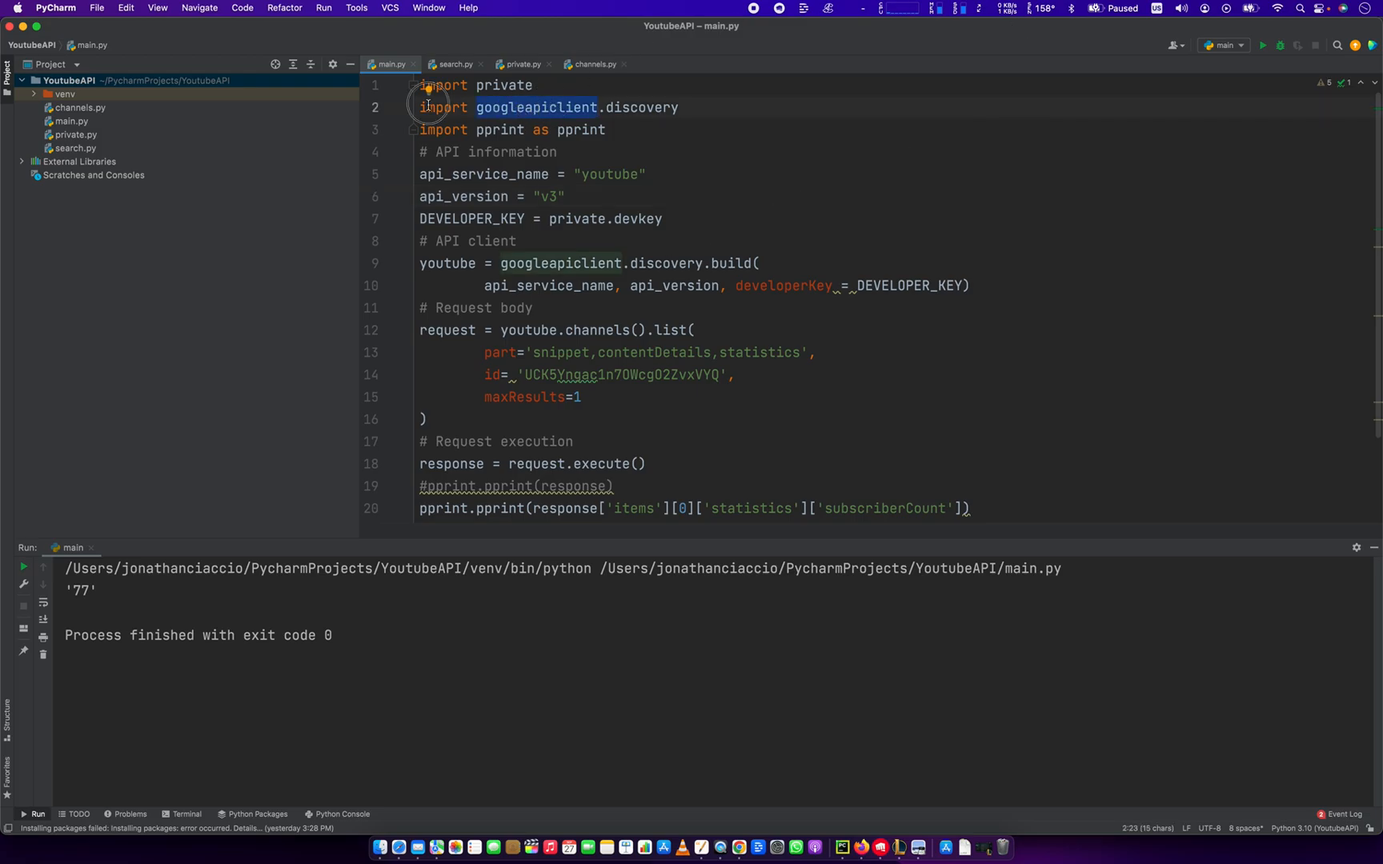
click(513, 106)
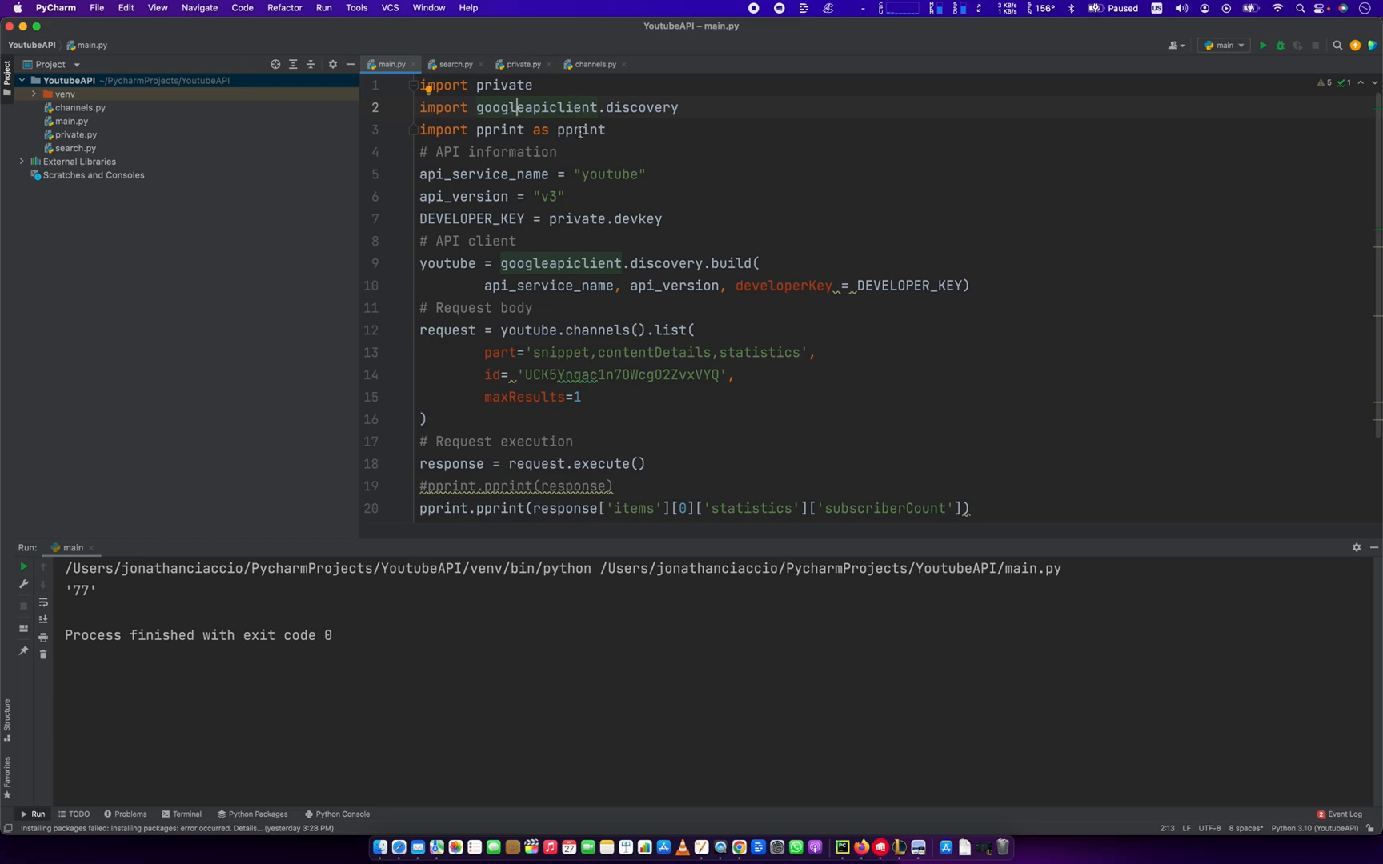
mouse_move(538, 106)
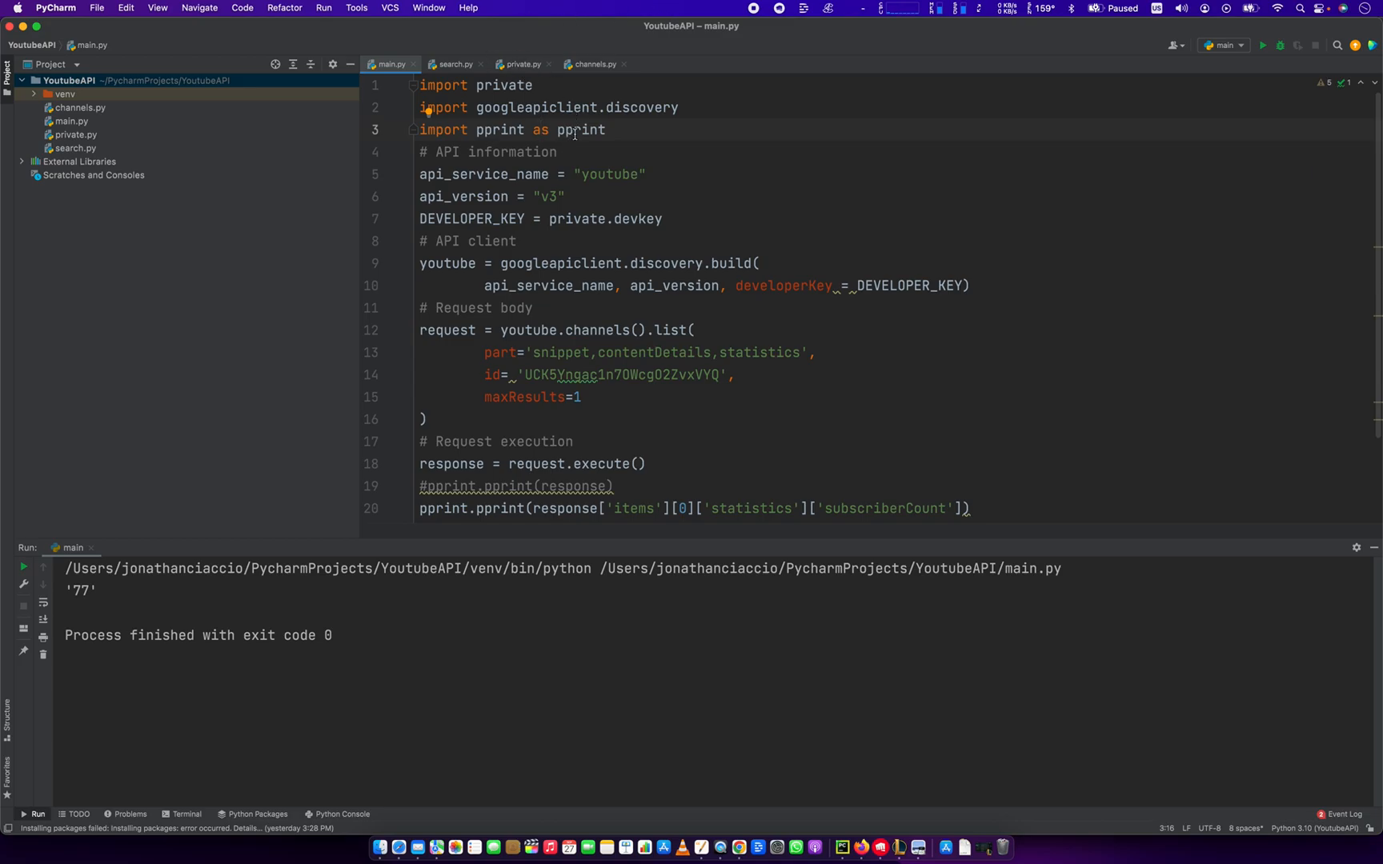
Highlight the api_service_name variable and set the developer key value to private.devkey
scroll(down, 3)
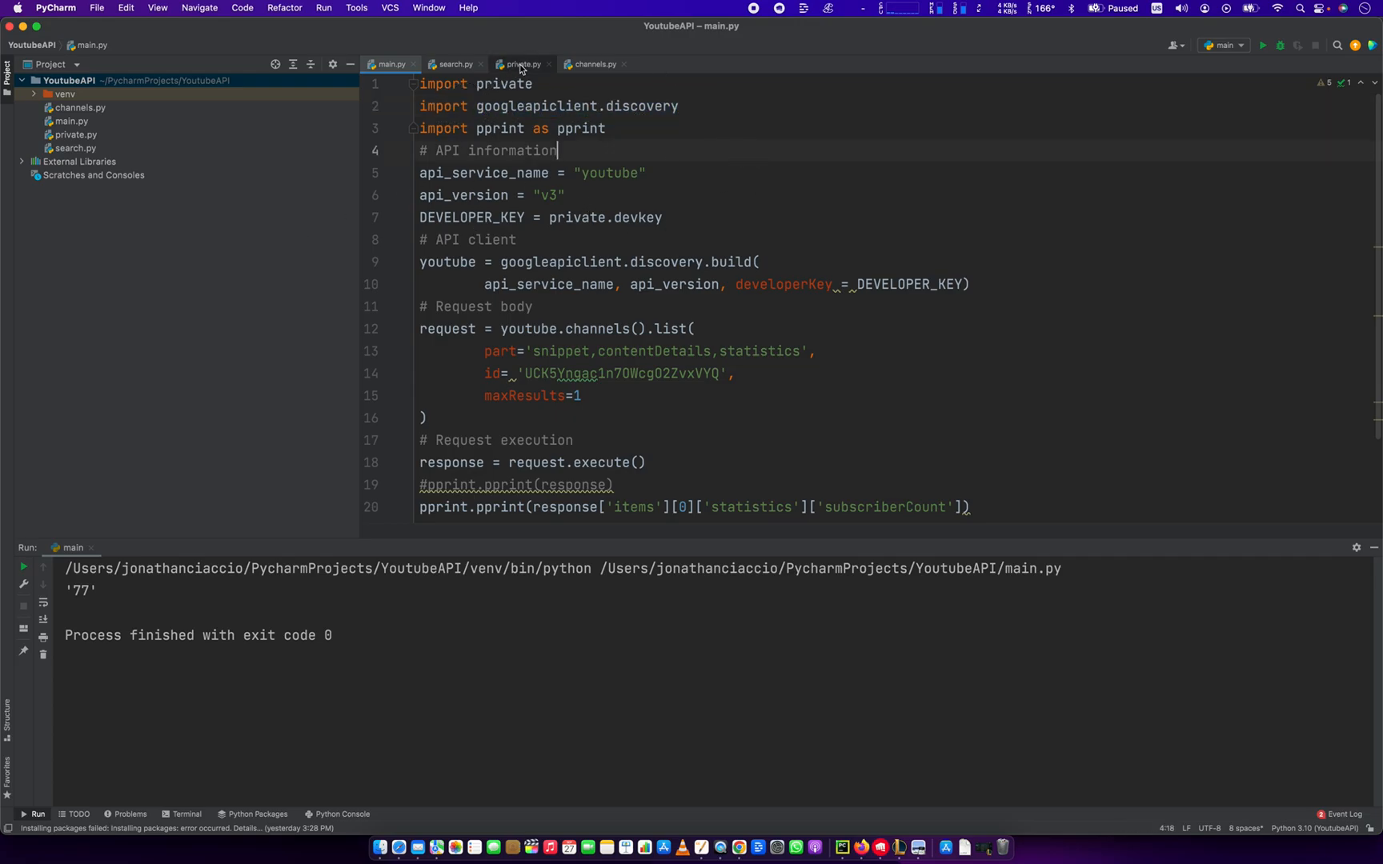
double_click(481, 173)
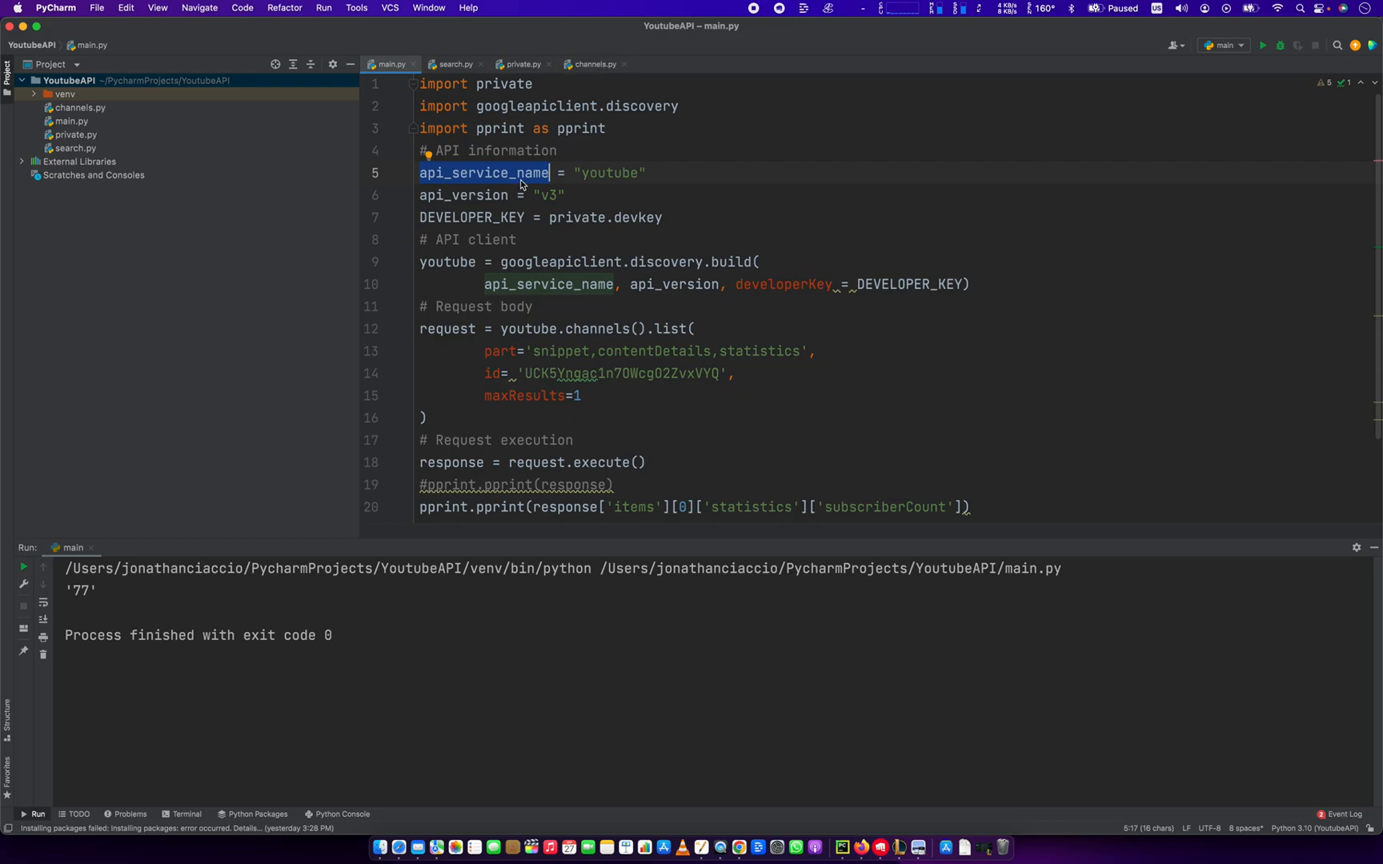
click(492, 195)
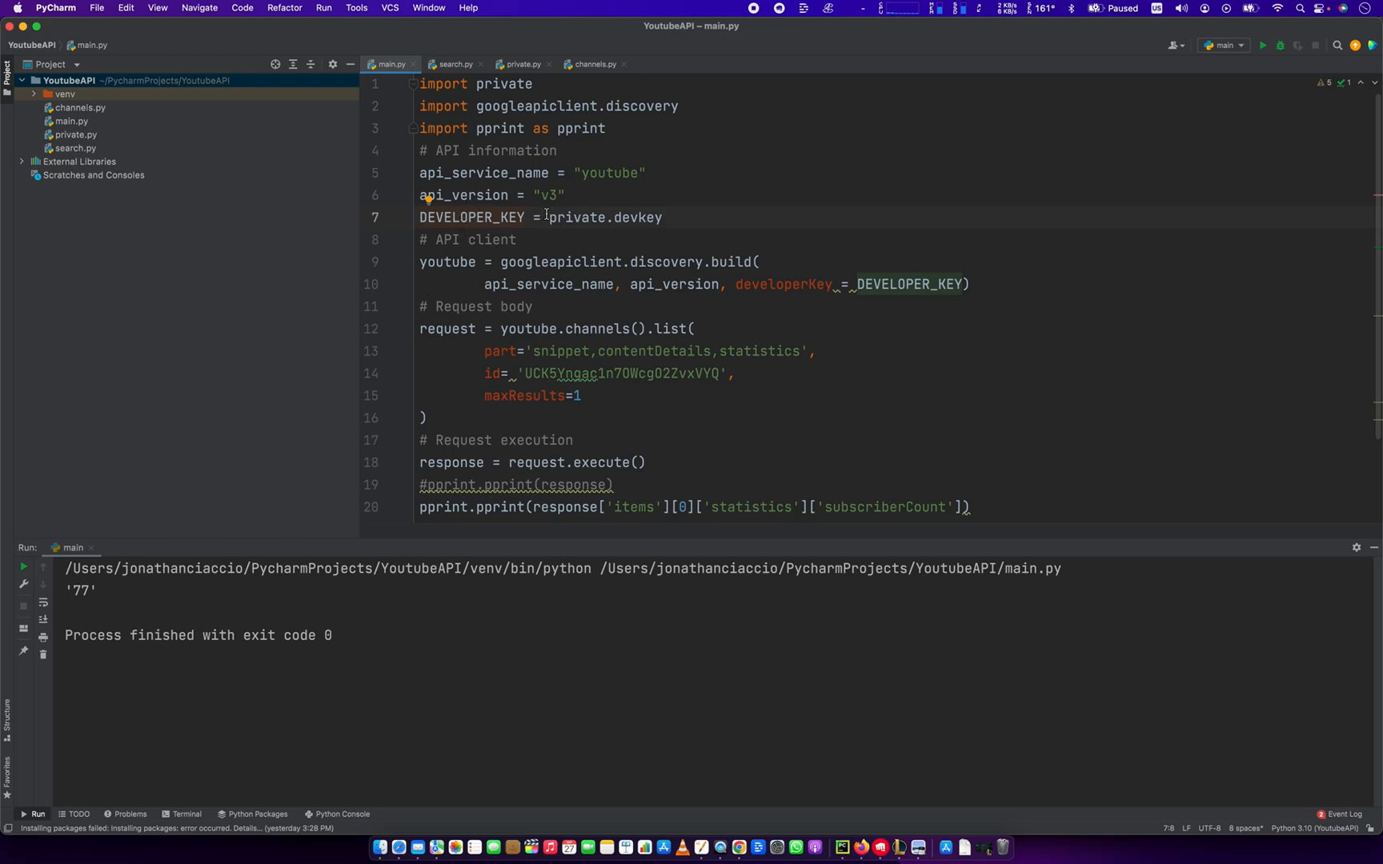
click(548, 217)
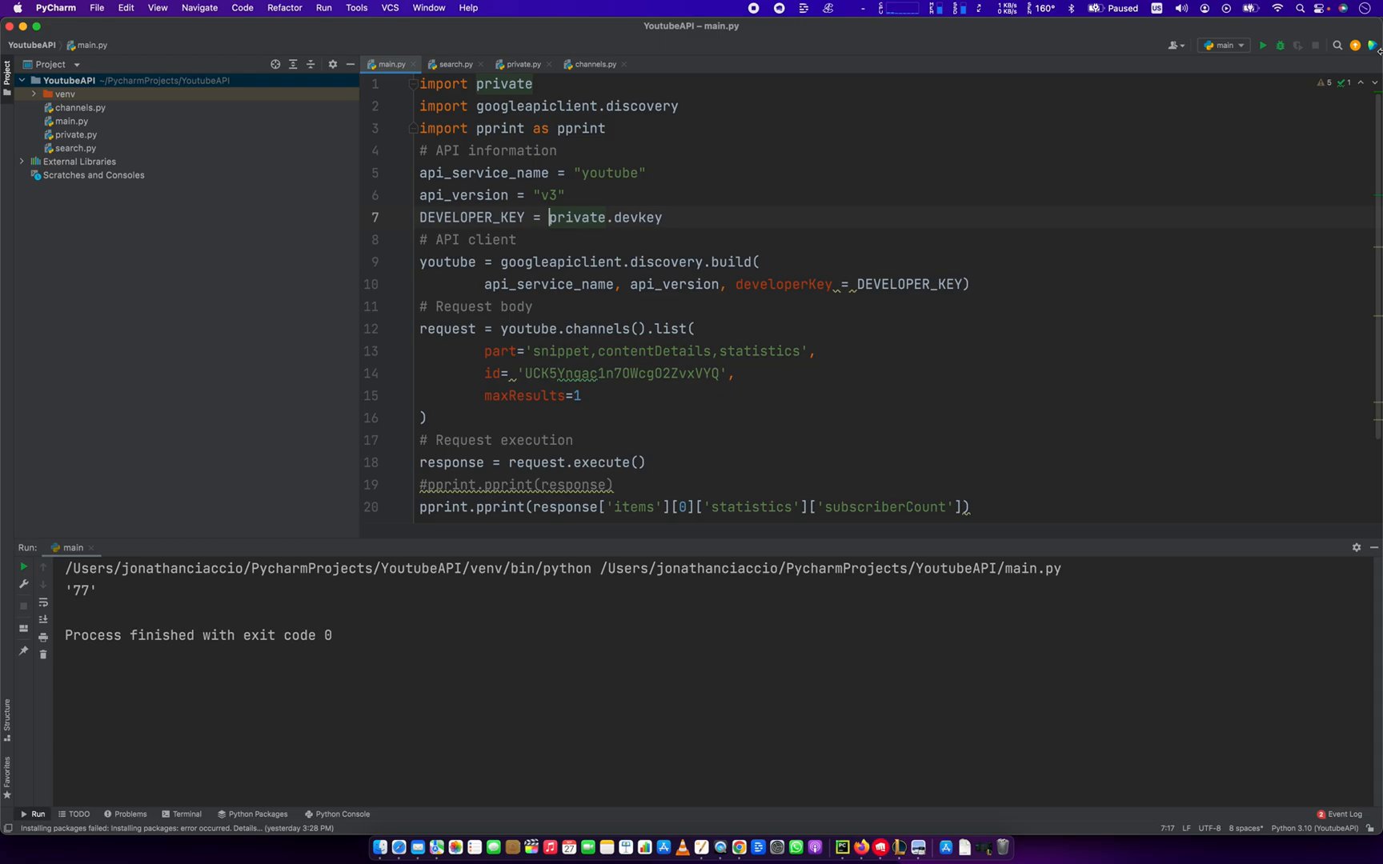
text("")
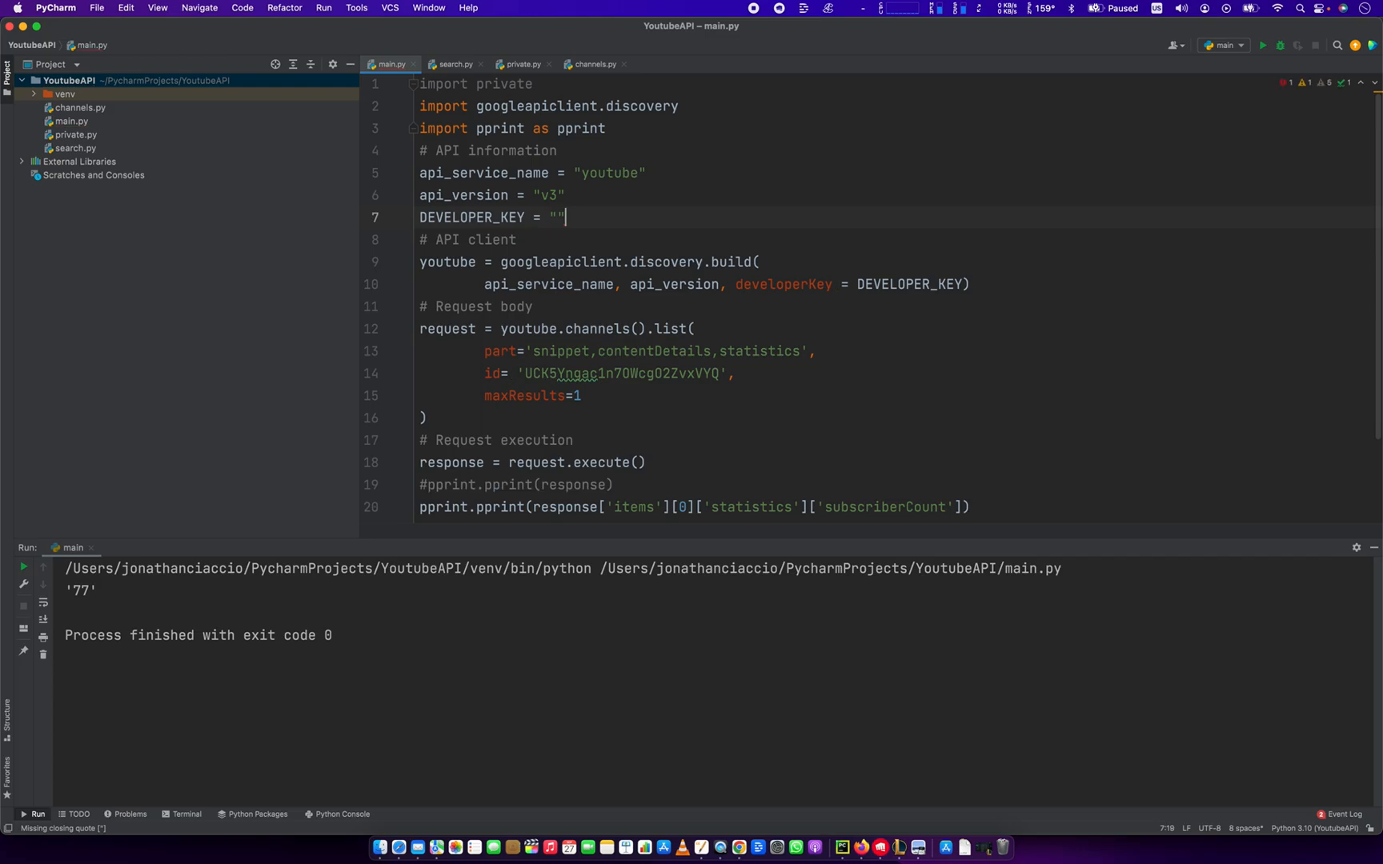
text(private.devkey)
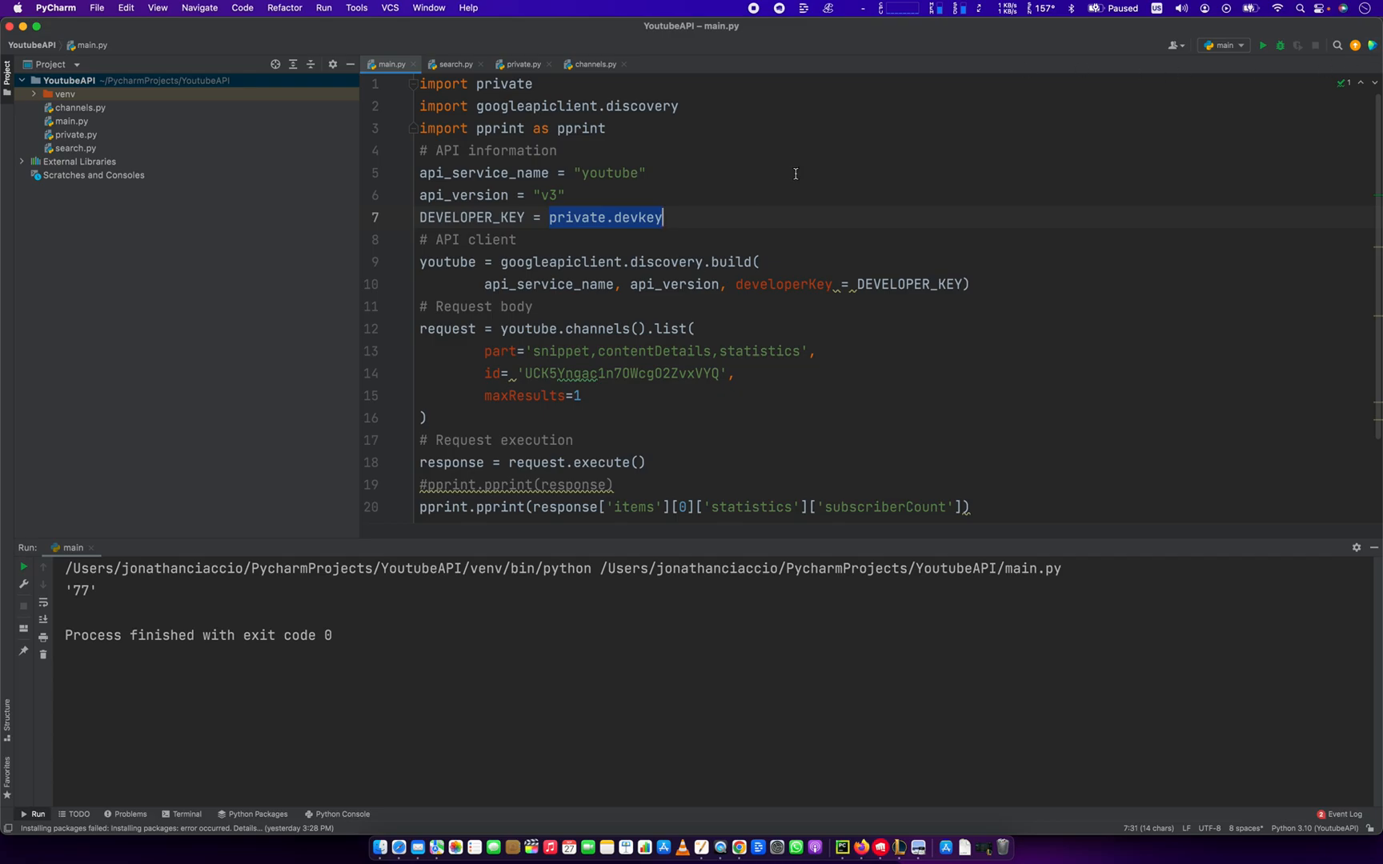
click(441, 262)
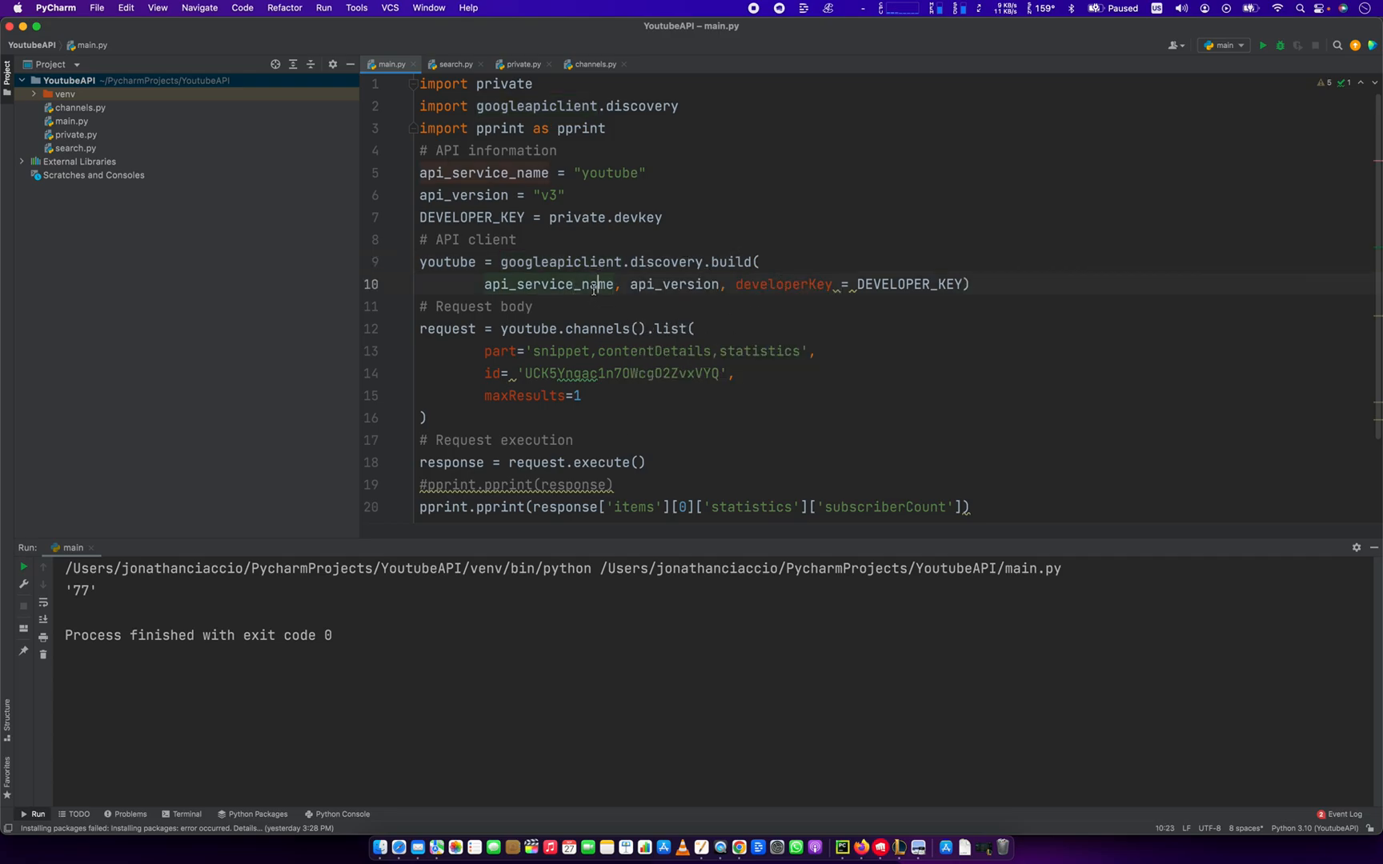
Trace api_service_name in the build call, the channels method and the statistics part
click(606, 173)
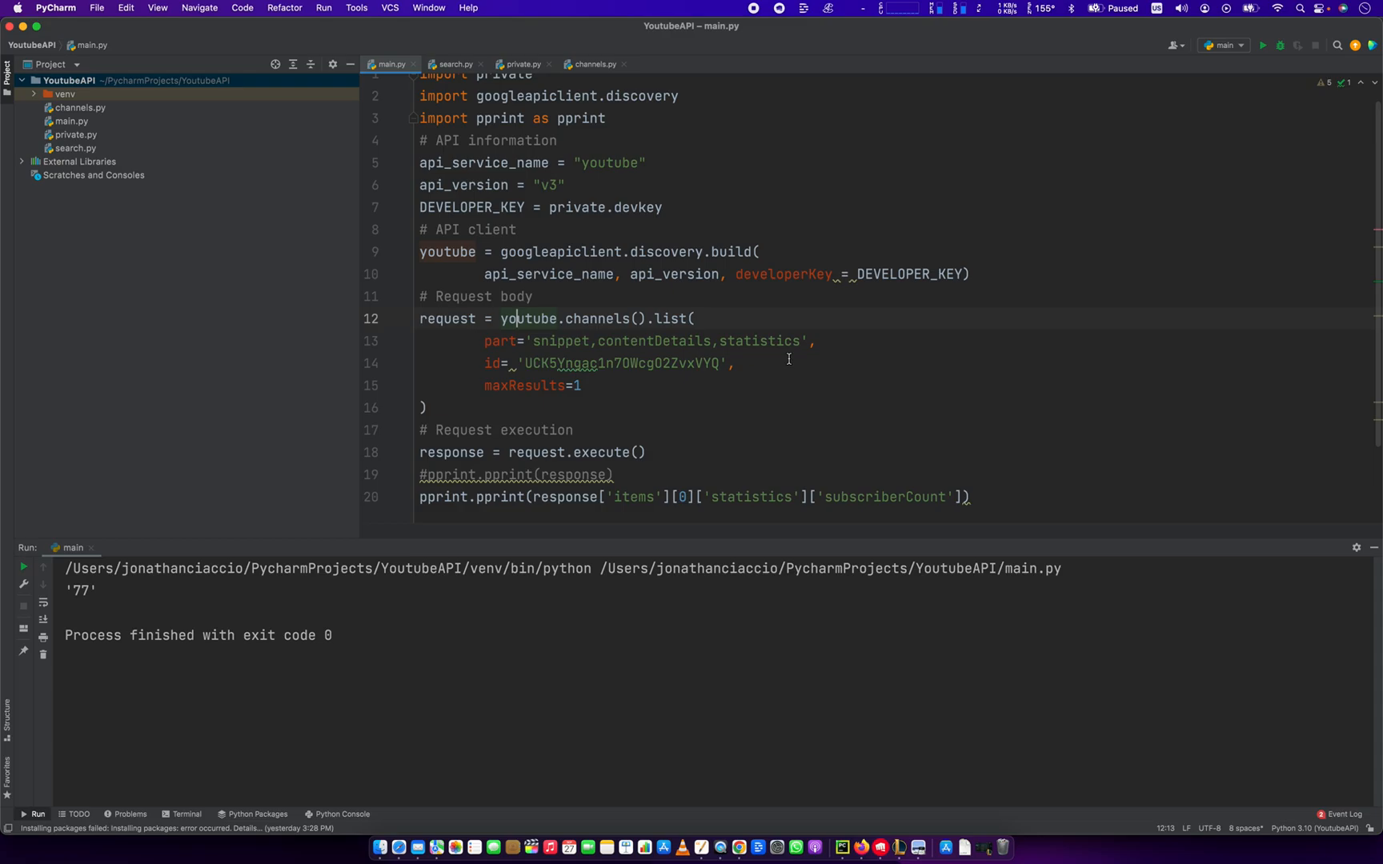
mouse_move(653, 313)
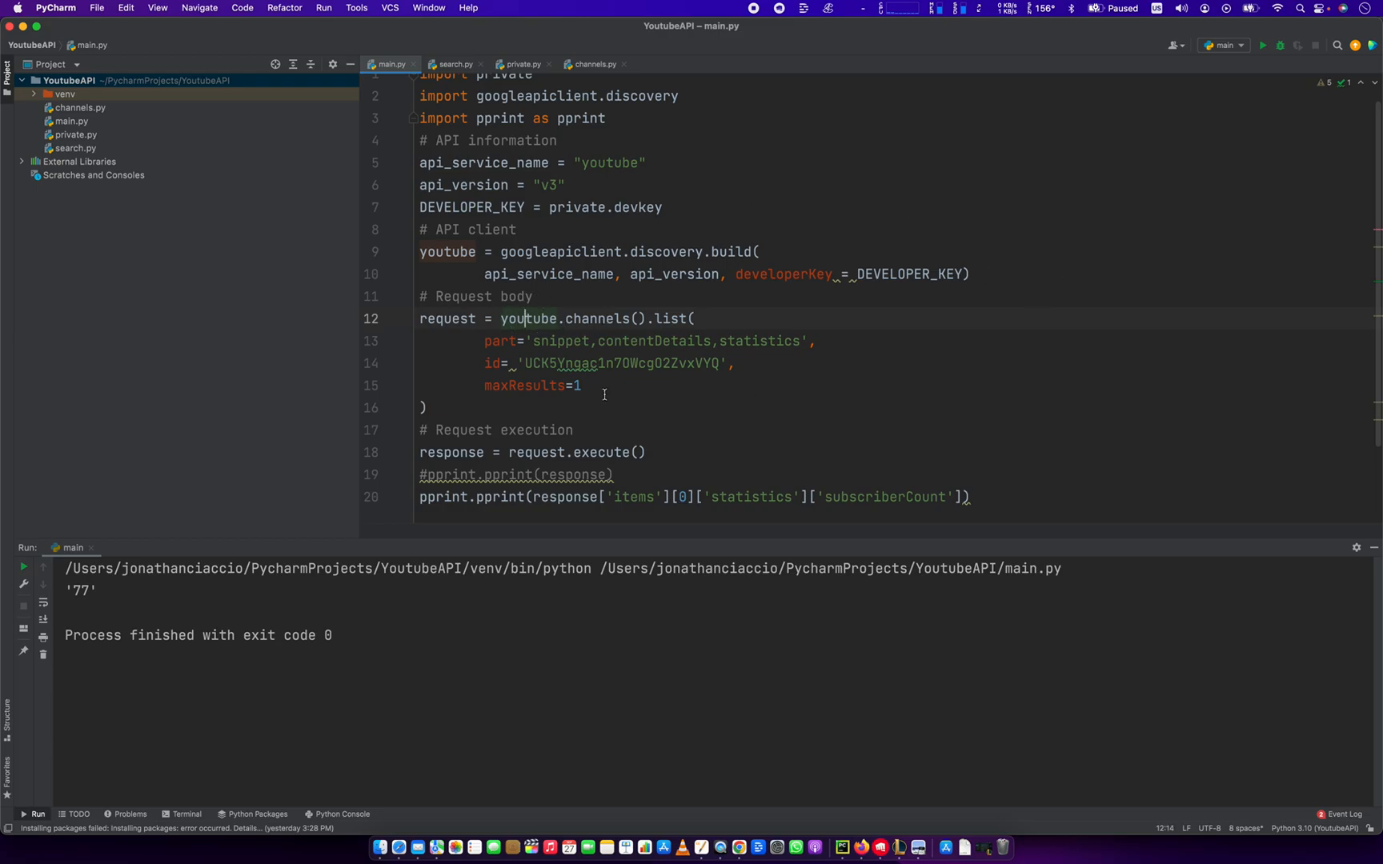
click(457, 251)
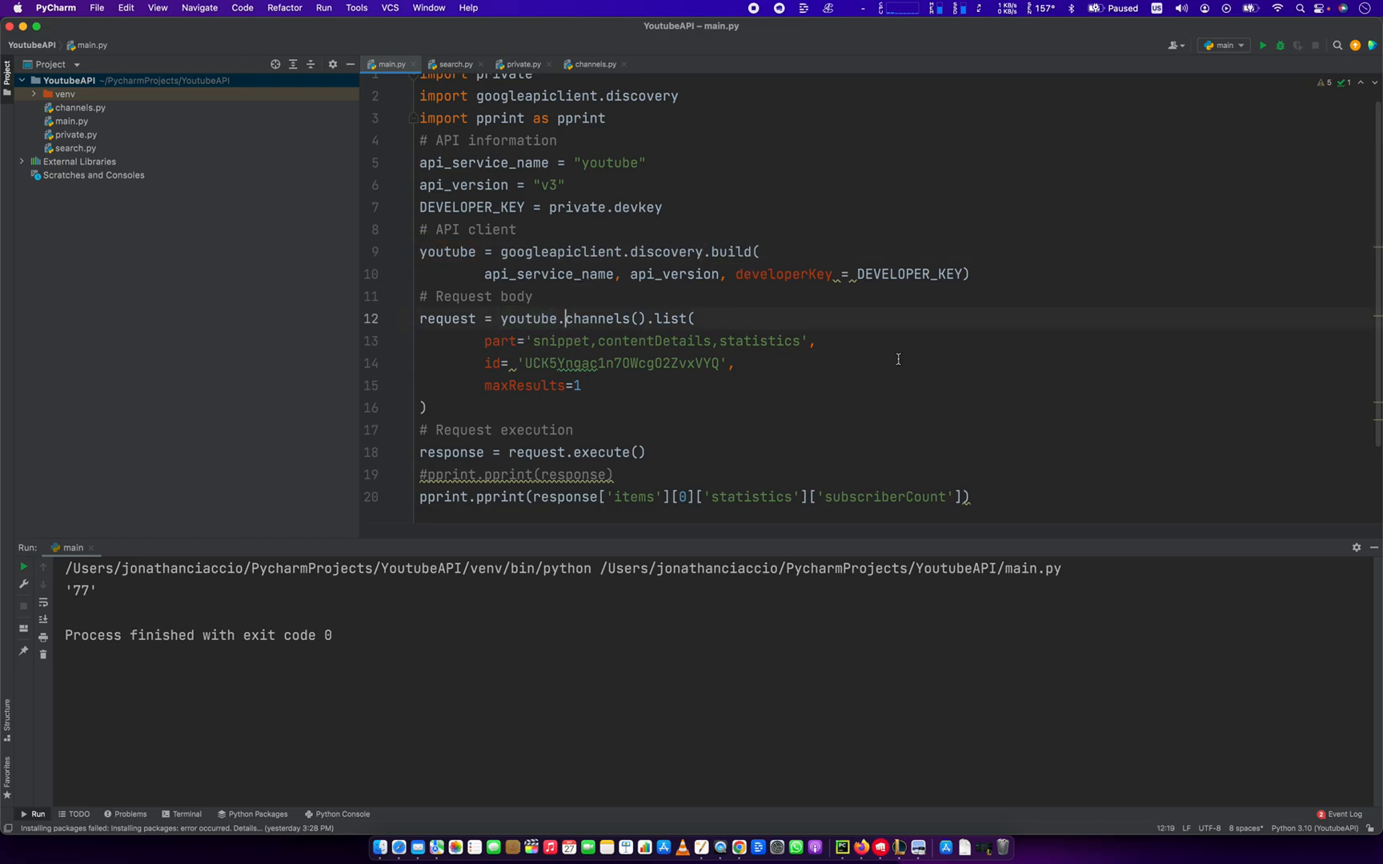
double_click(574, 319)
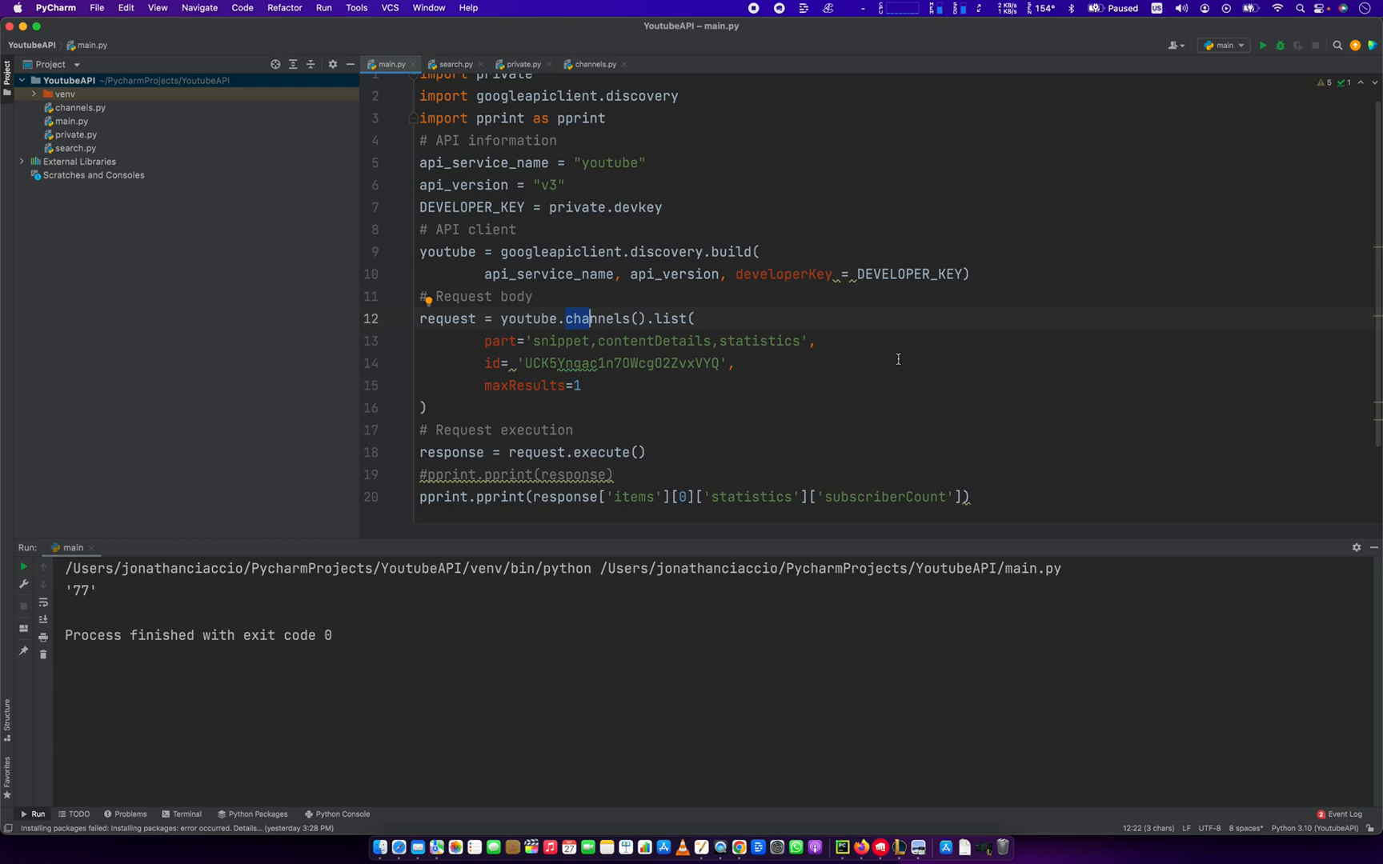
click(566, 319)
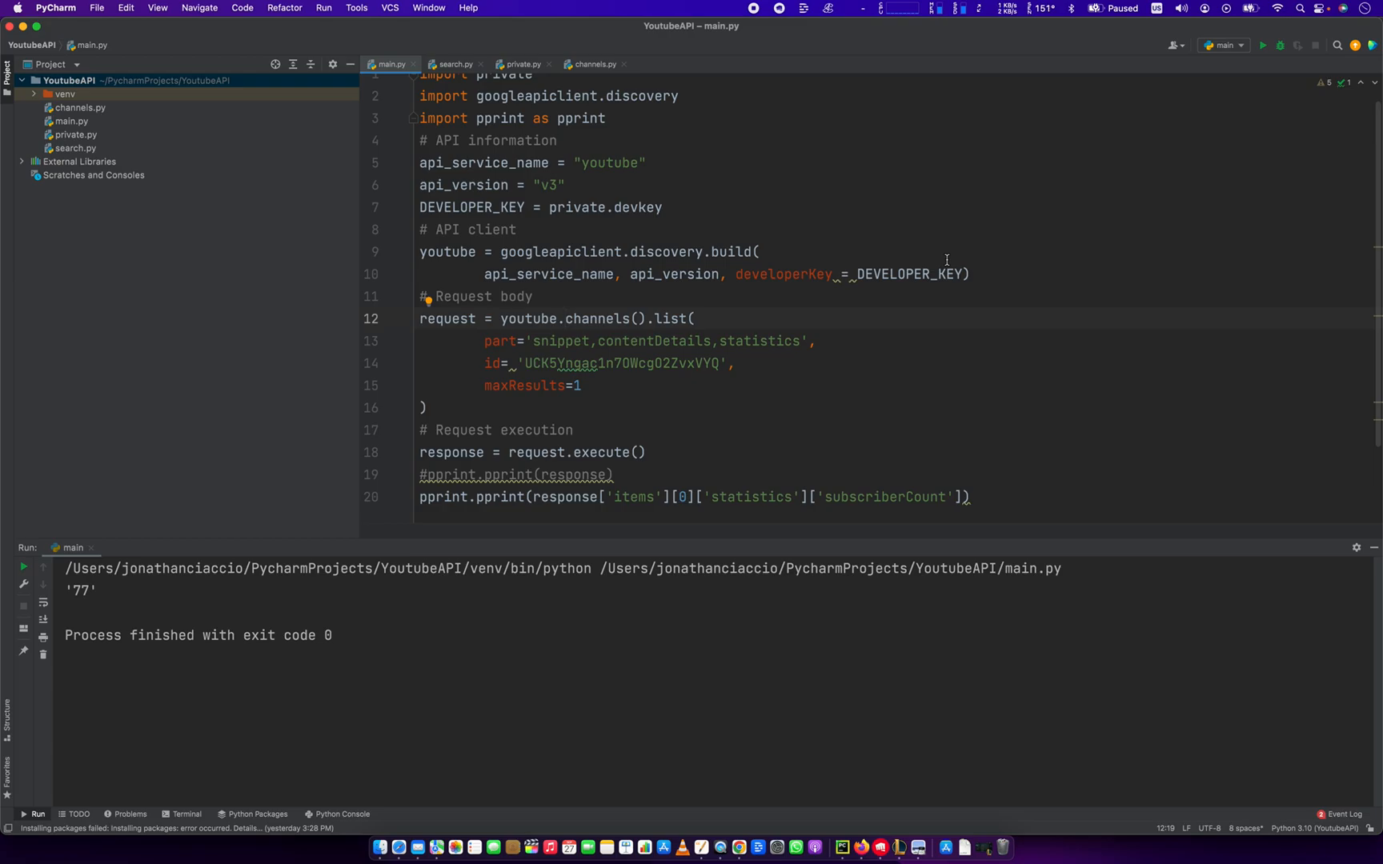
mouse_move(571, 258)
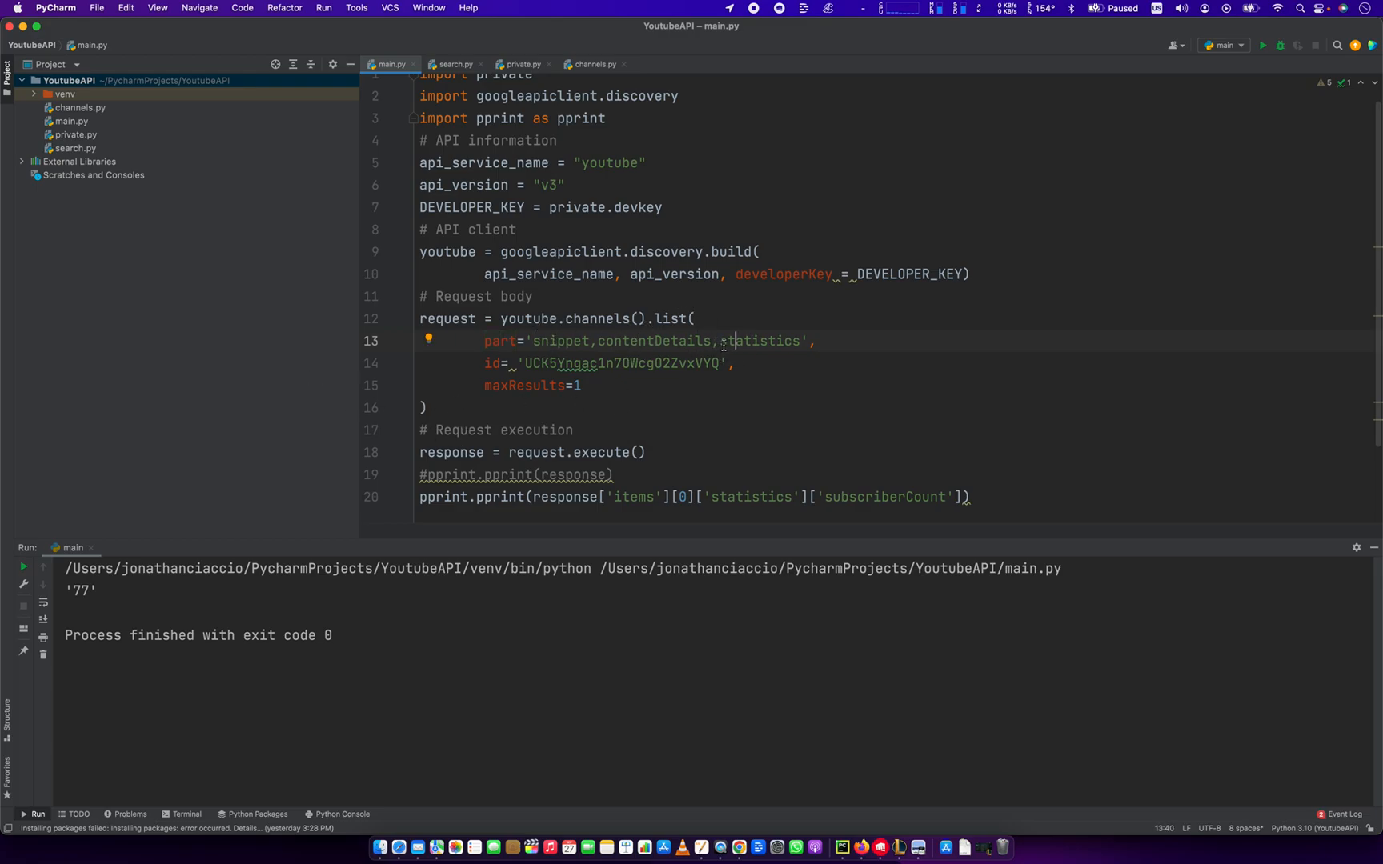
double_click(759, 341)
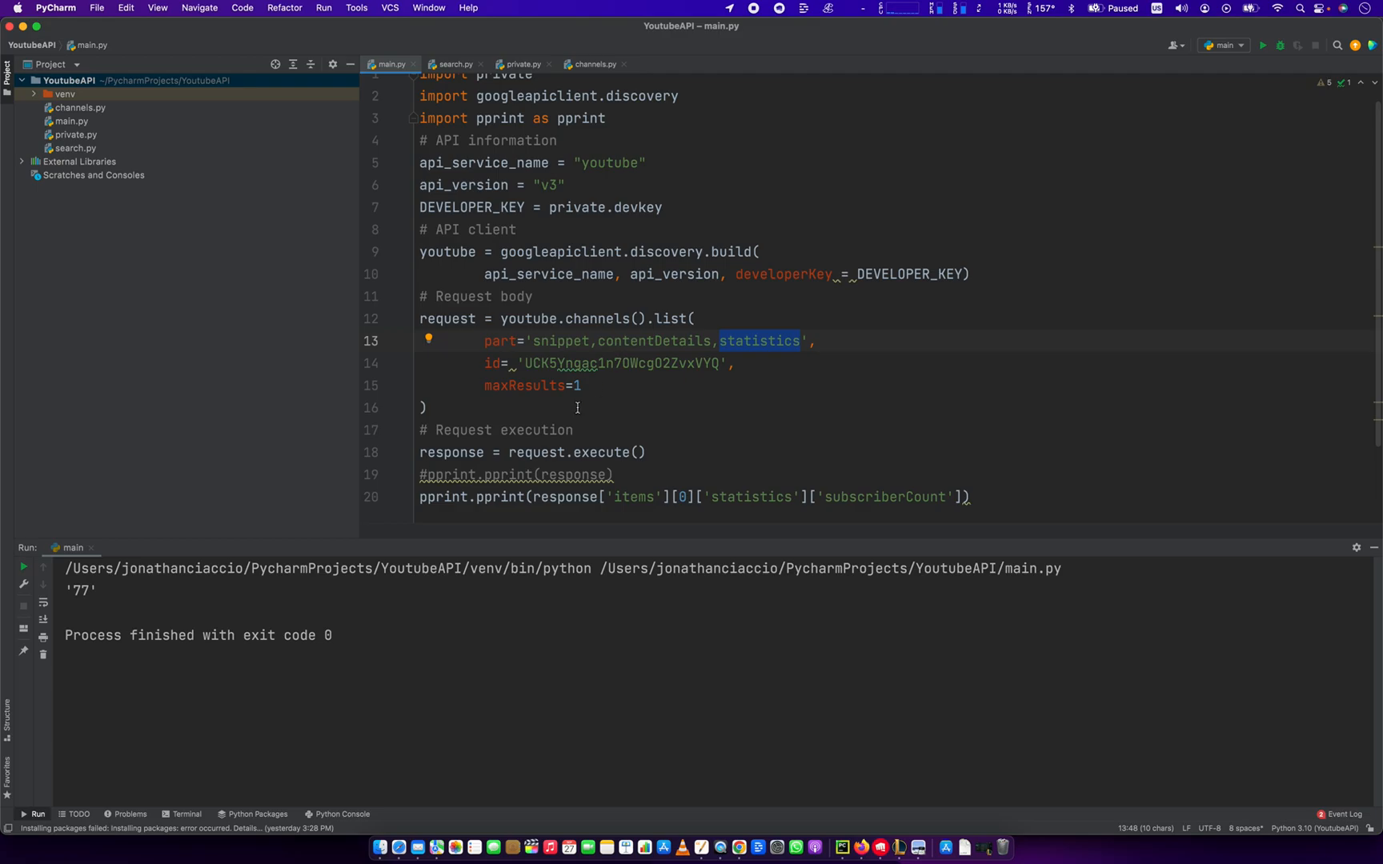
mouse_move(503, 363)
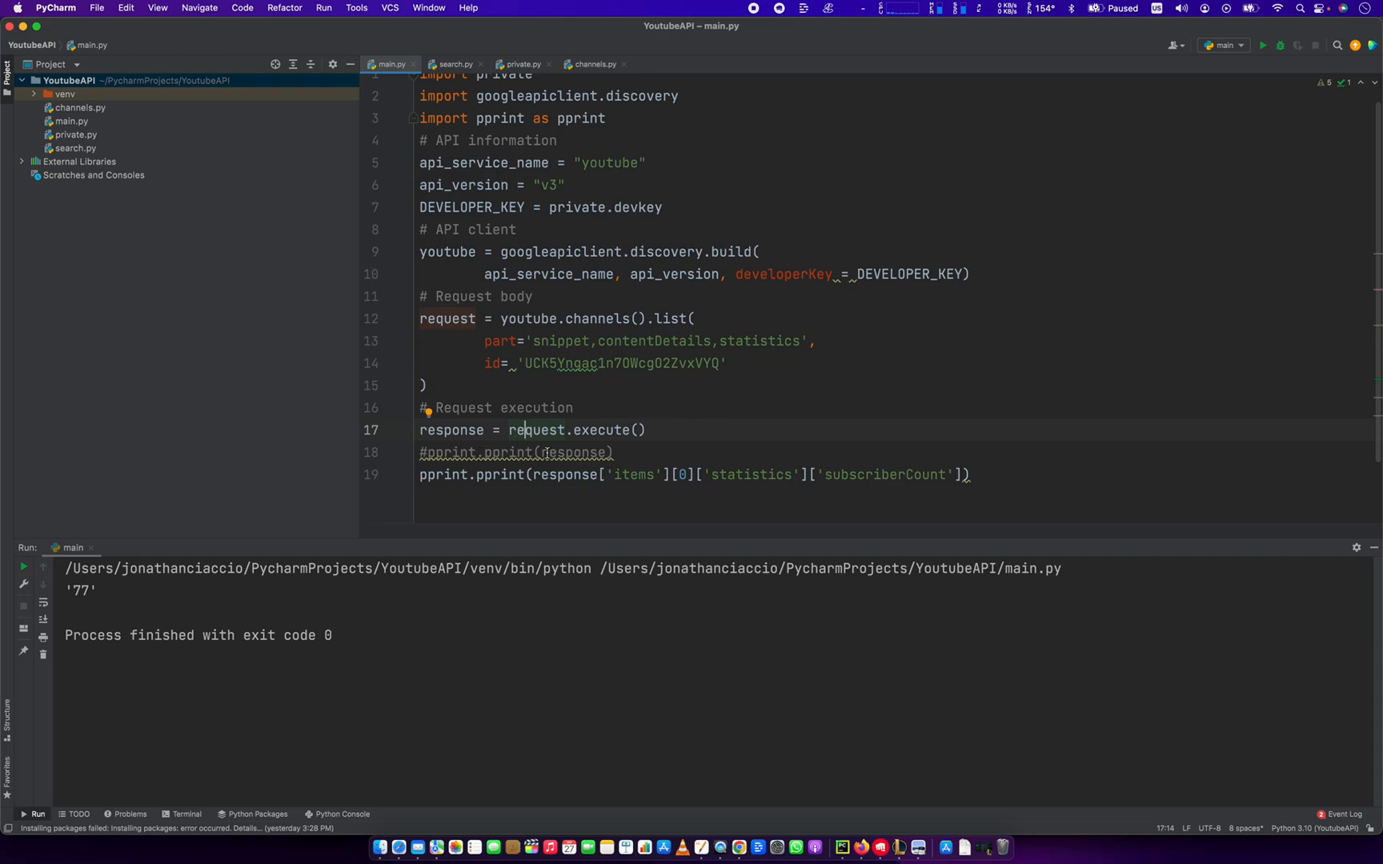
mouse_move(628, 495)
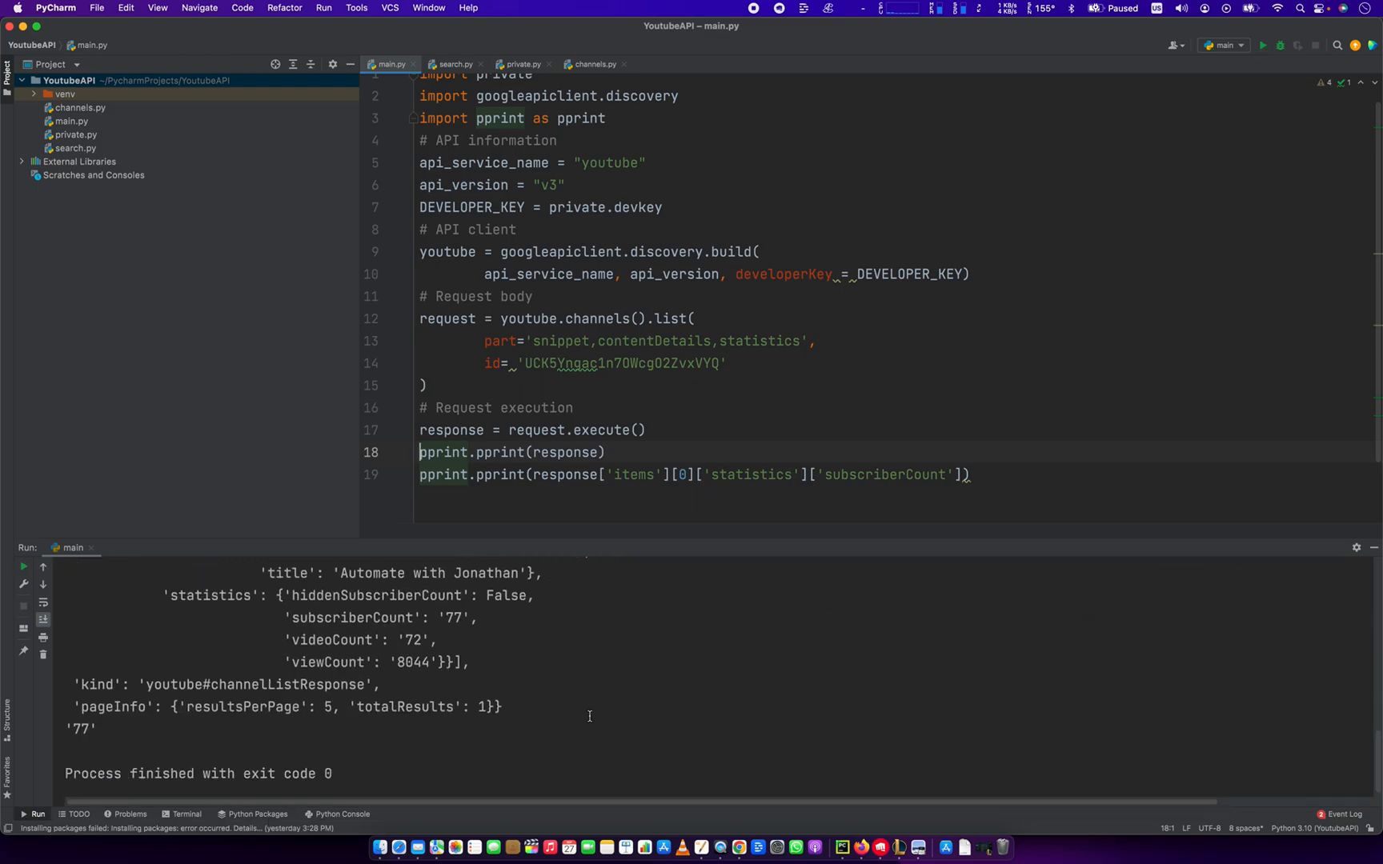
Run main.py with plain print(response), then rerun with pprint.pprint(response) restored
click(1262, 44)
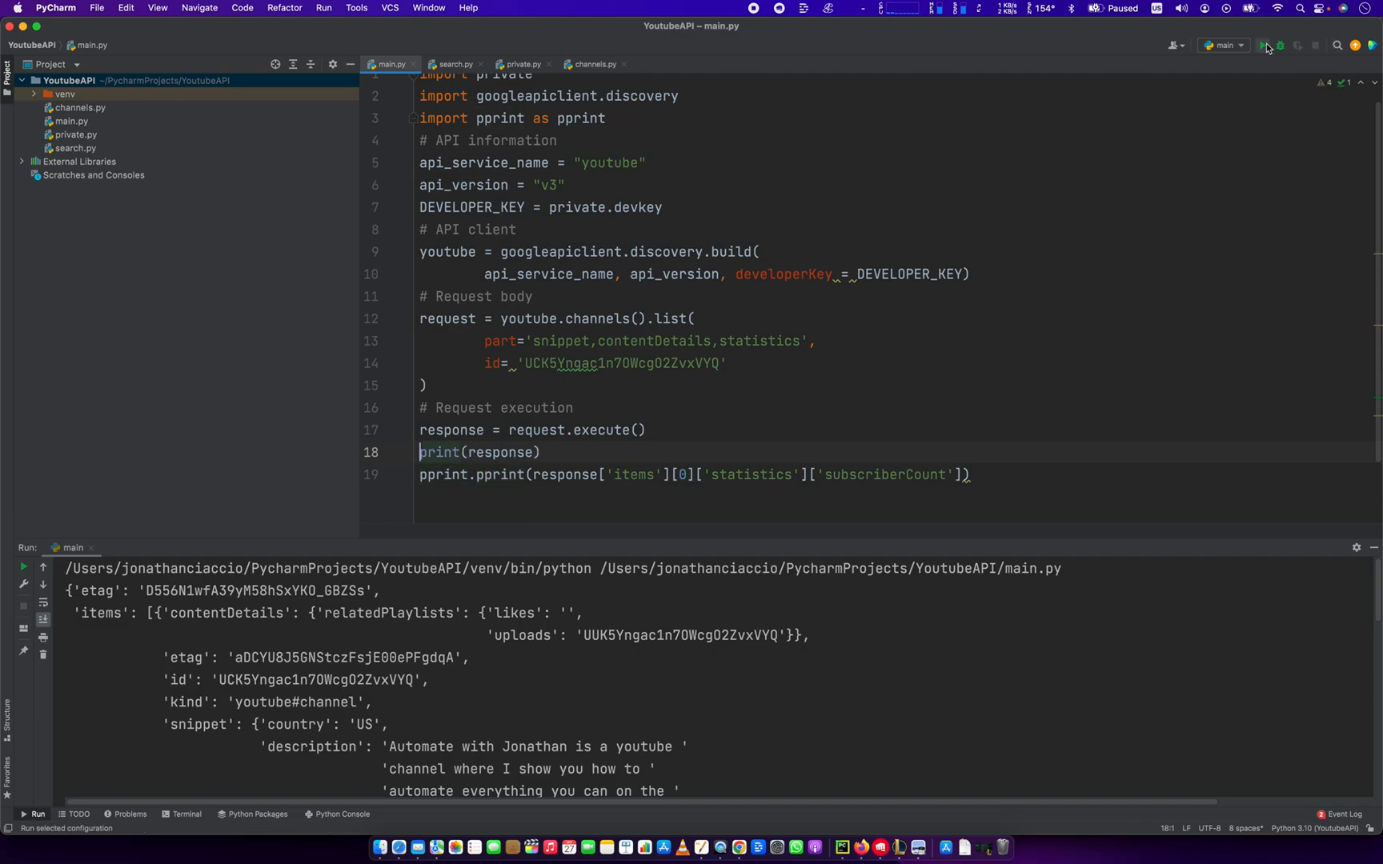
click(1263, 45)
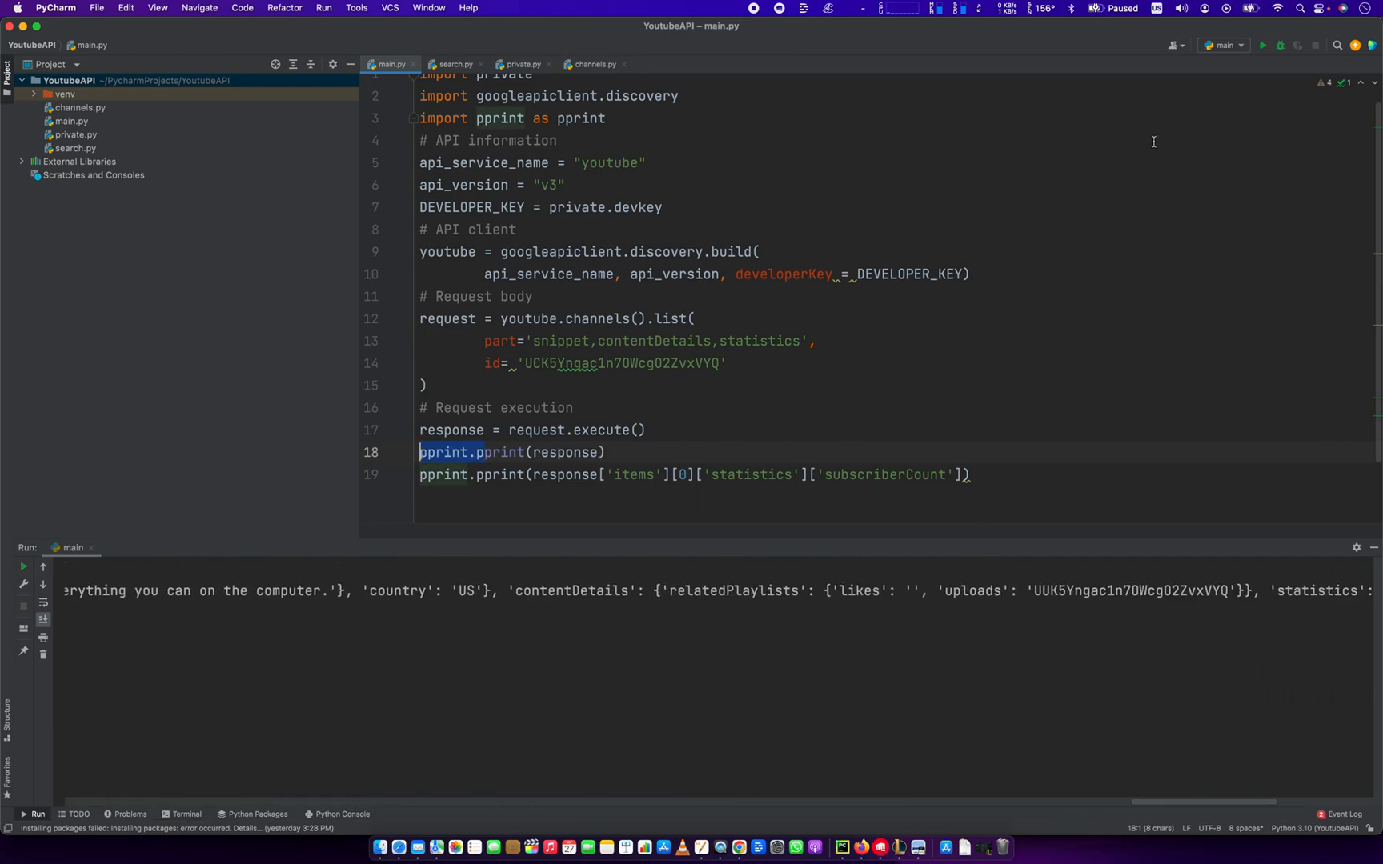
click(1262, 45)
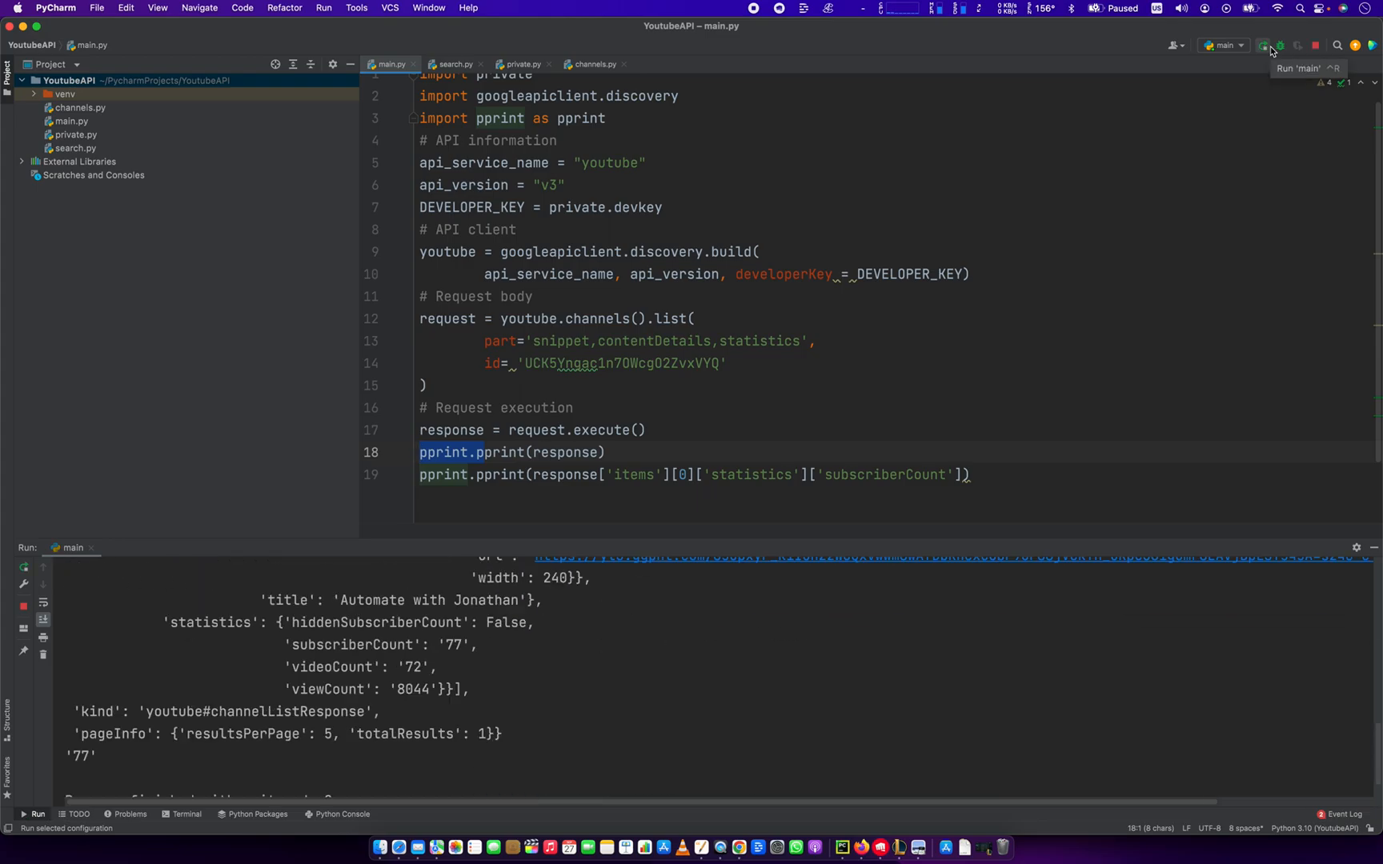
click(1262, 45)
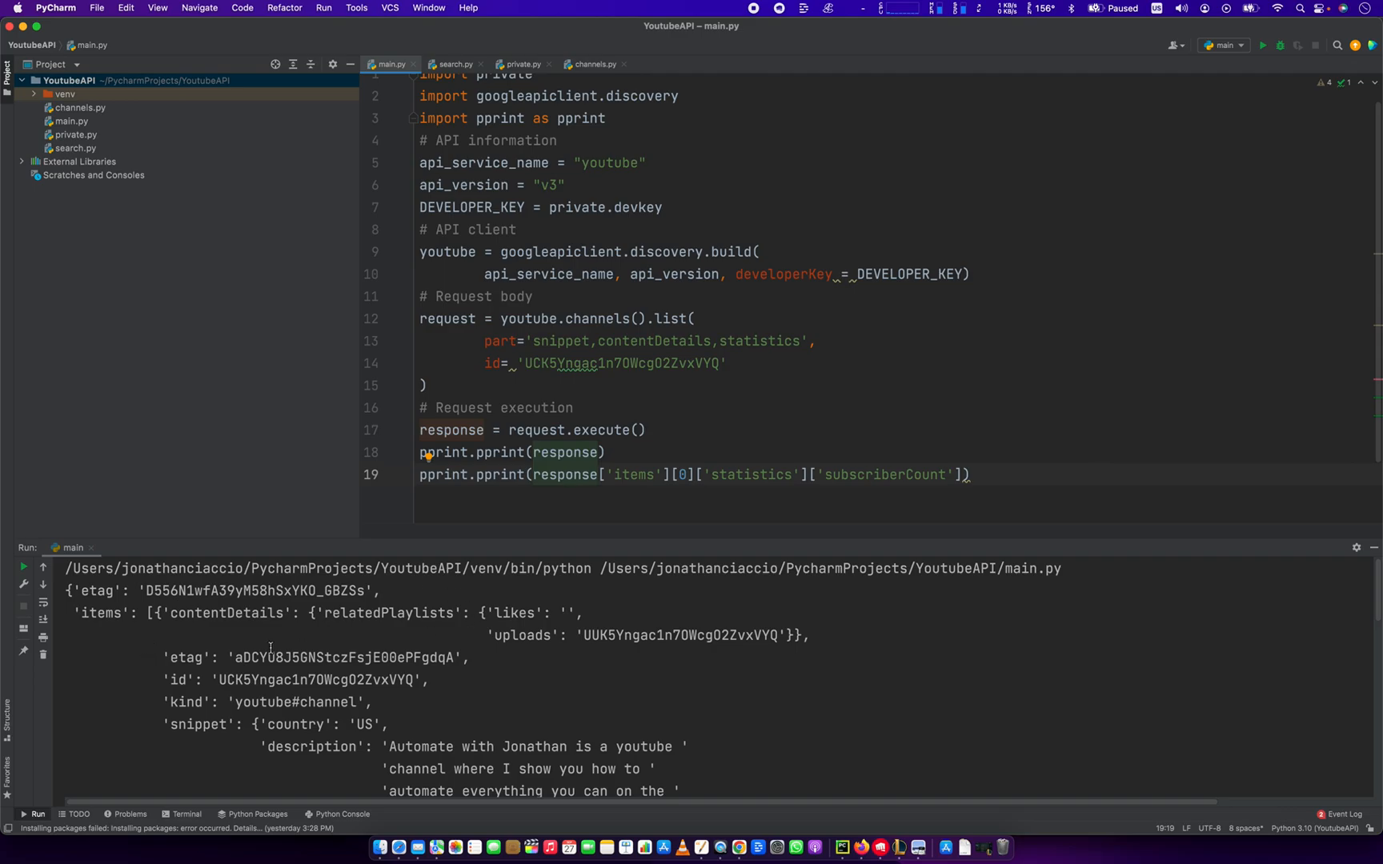
Scroll the Run console to the response's 'statistics' dictionary and highlight its key
double_click(101, 613)
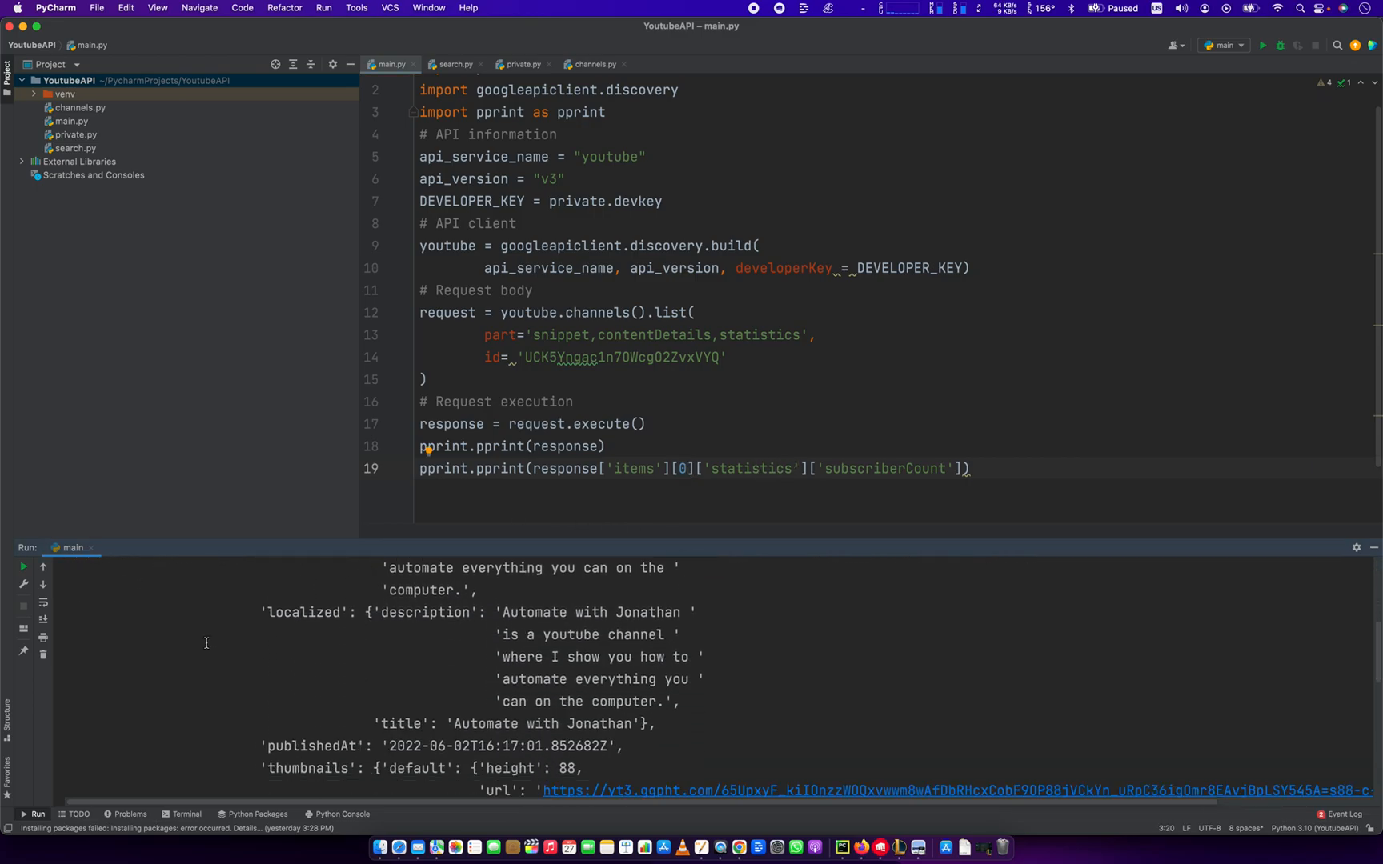
double_click(209, 717)
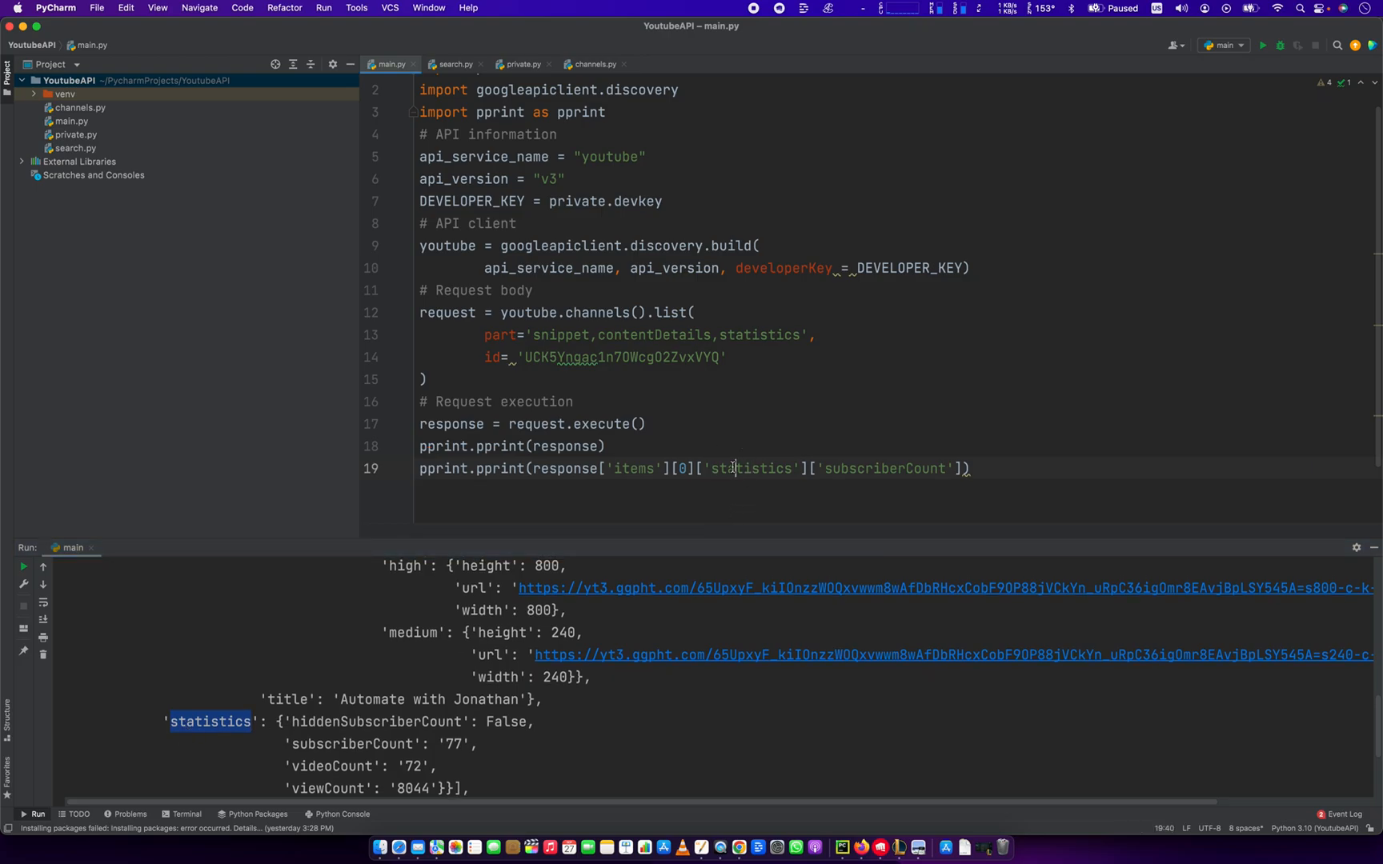
scroll(down, 3)
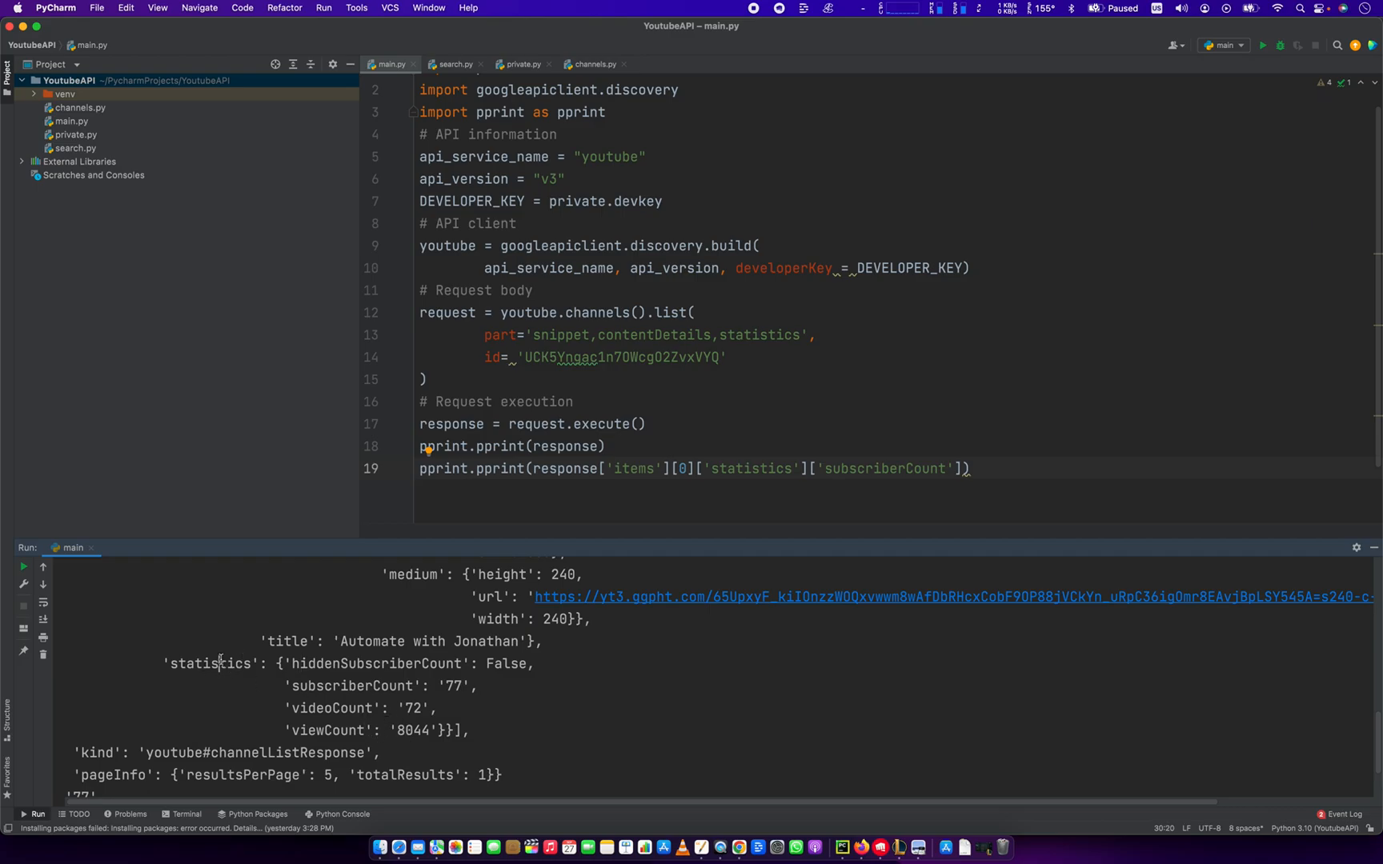
double_click(352, 686)
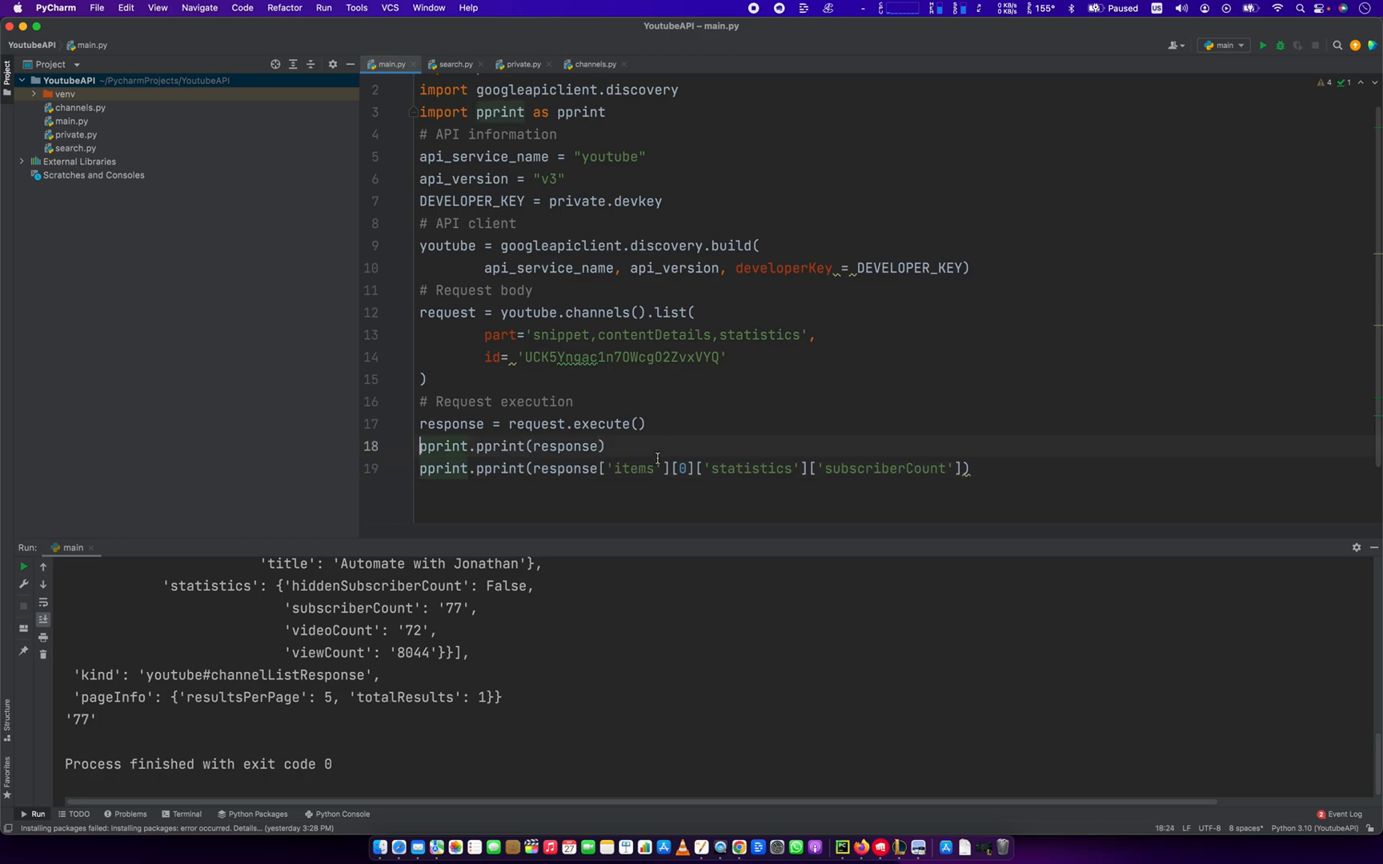
Comment out the pprint(response) line and rerun so only the subscriber count 77 prints
key(cmd+/)
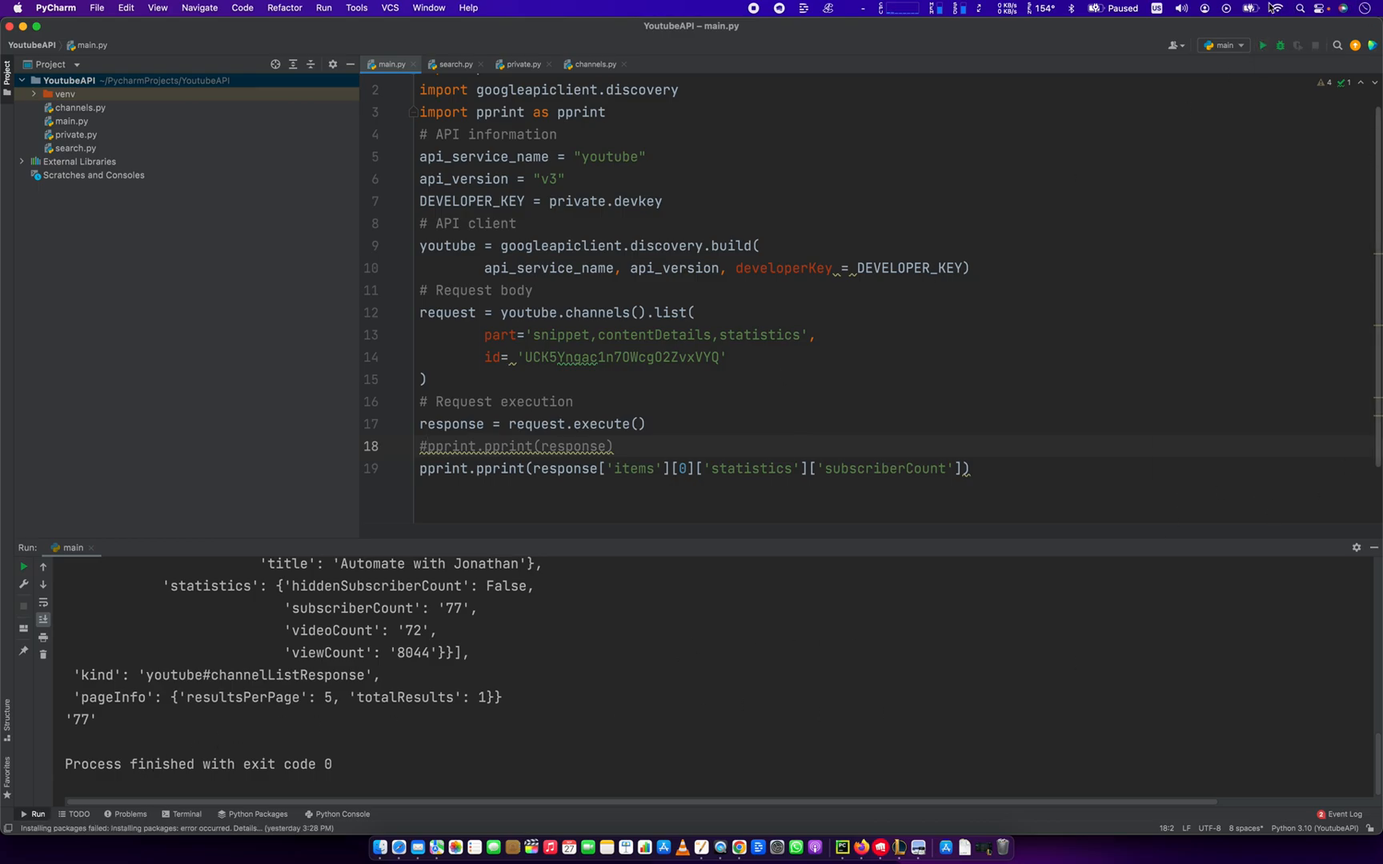
click(1262, 45)
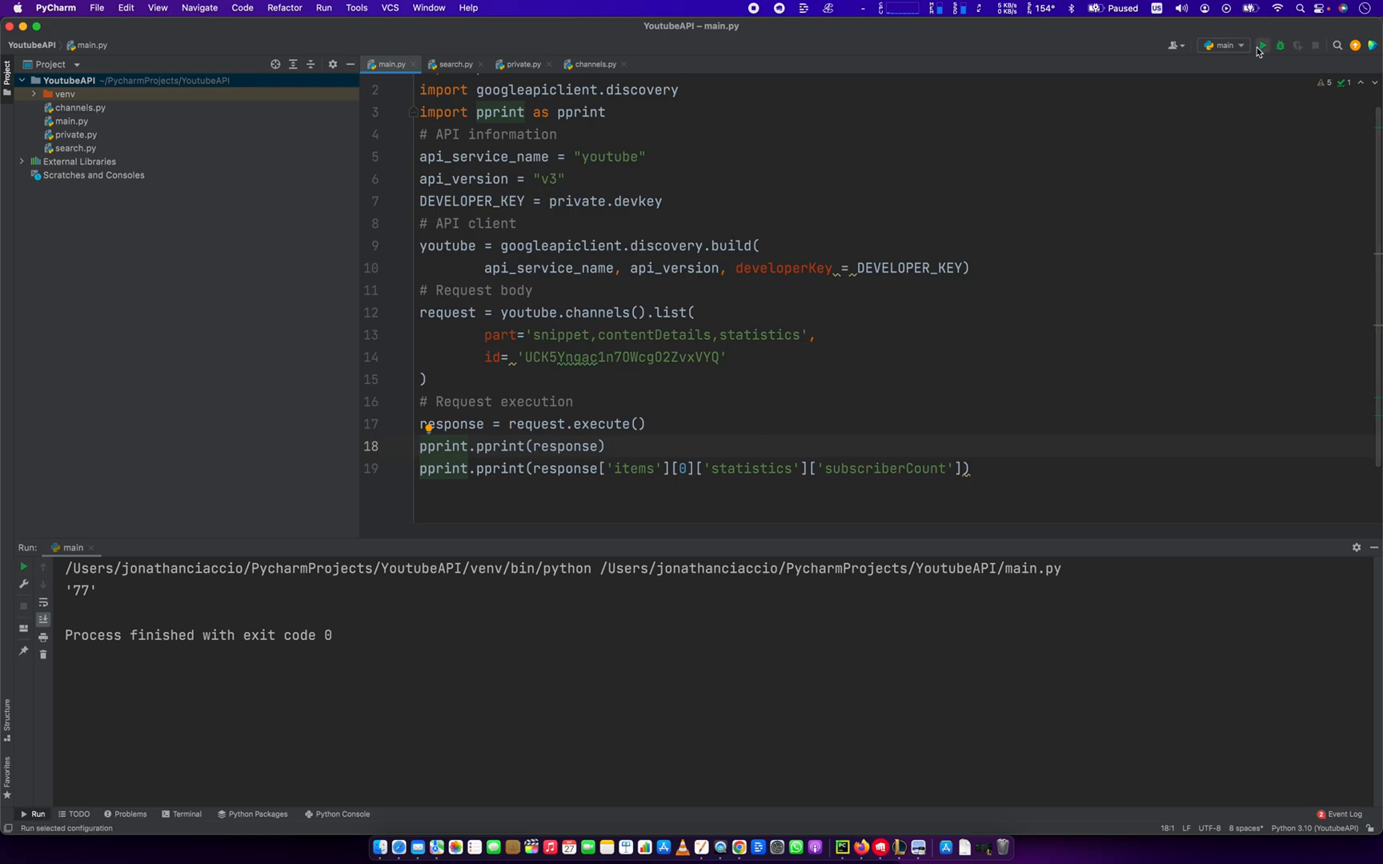
Rerun, pick viewCount from the console output, and print 'viewCount' instead of 'subscriberCount'
click(1263, 44)
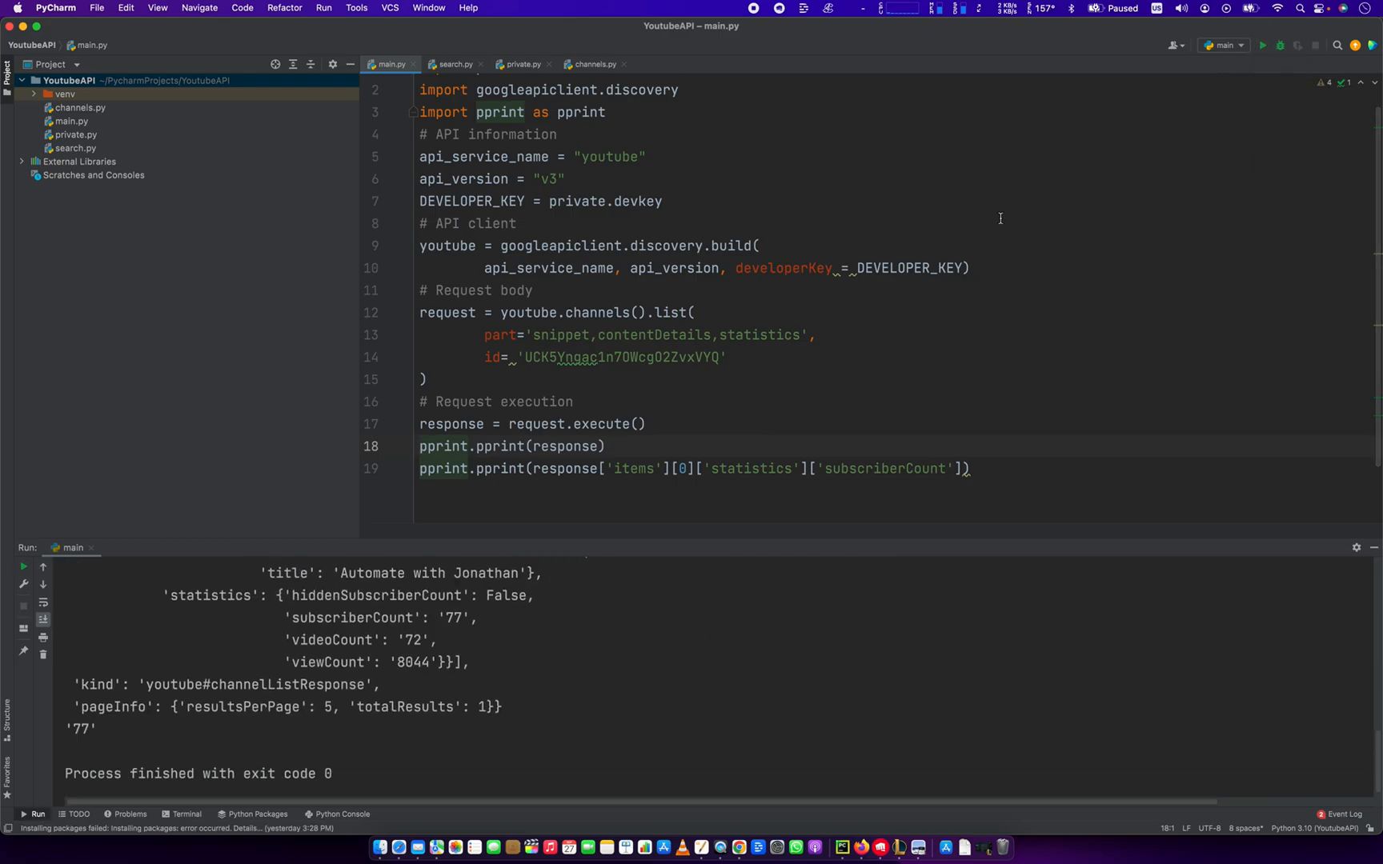
double_click(327, 662)
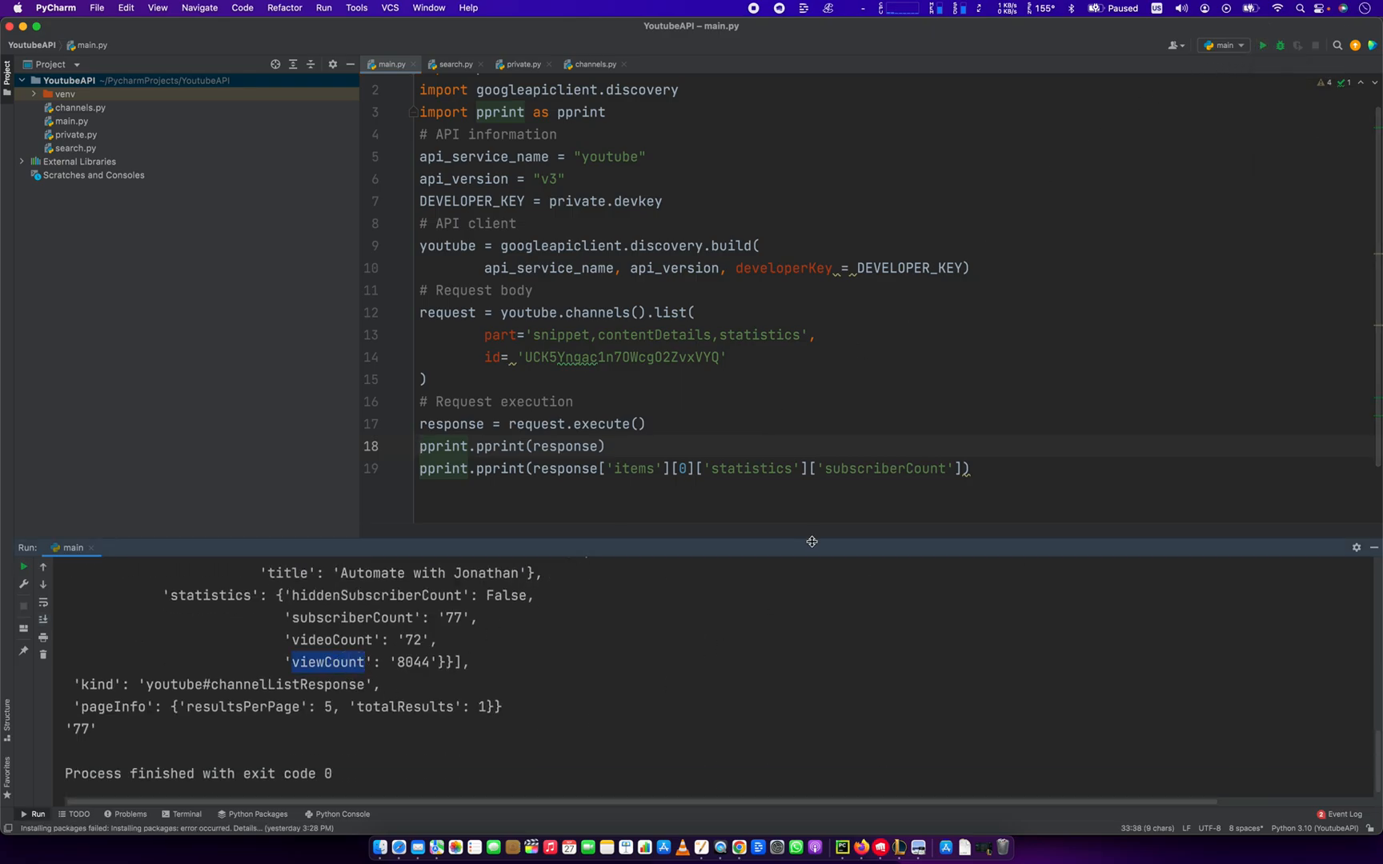
text(viewCount)
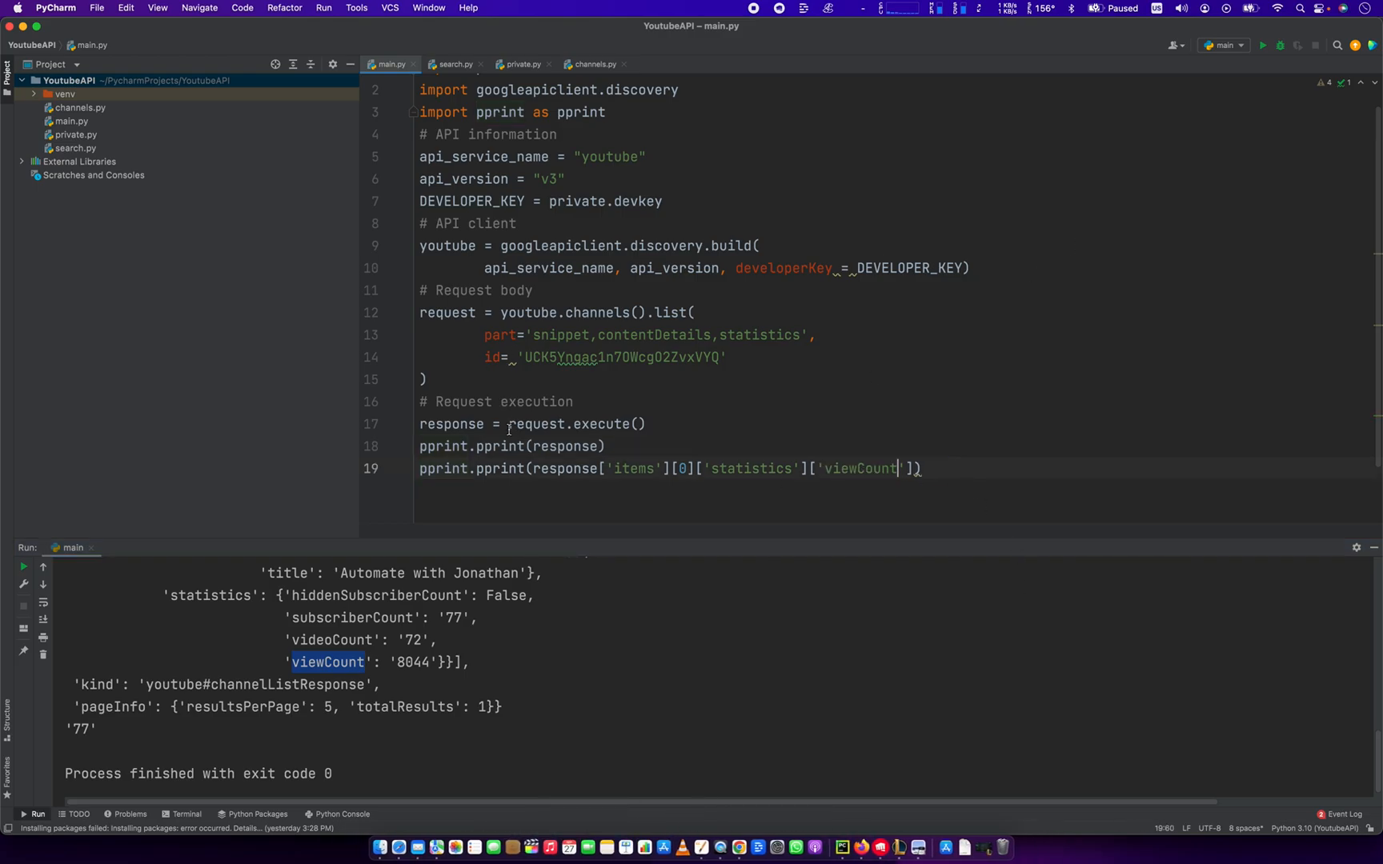